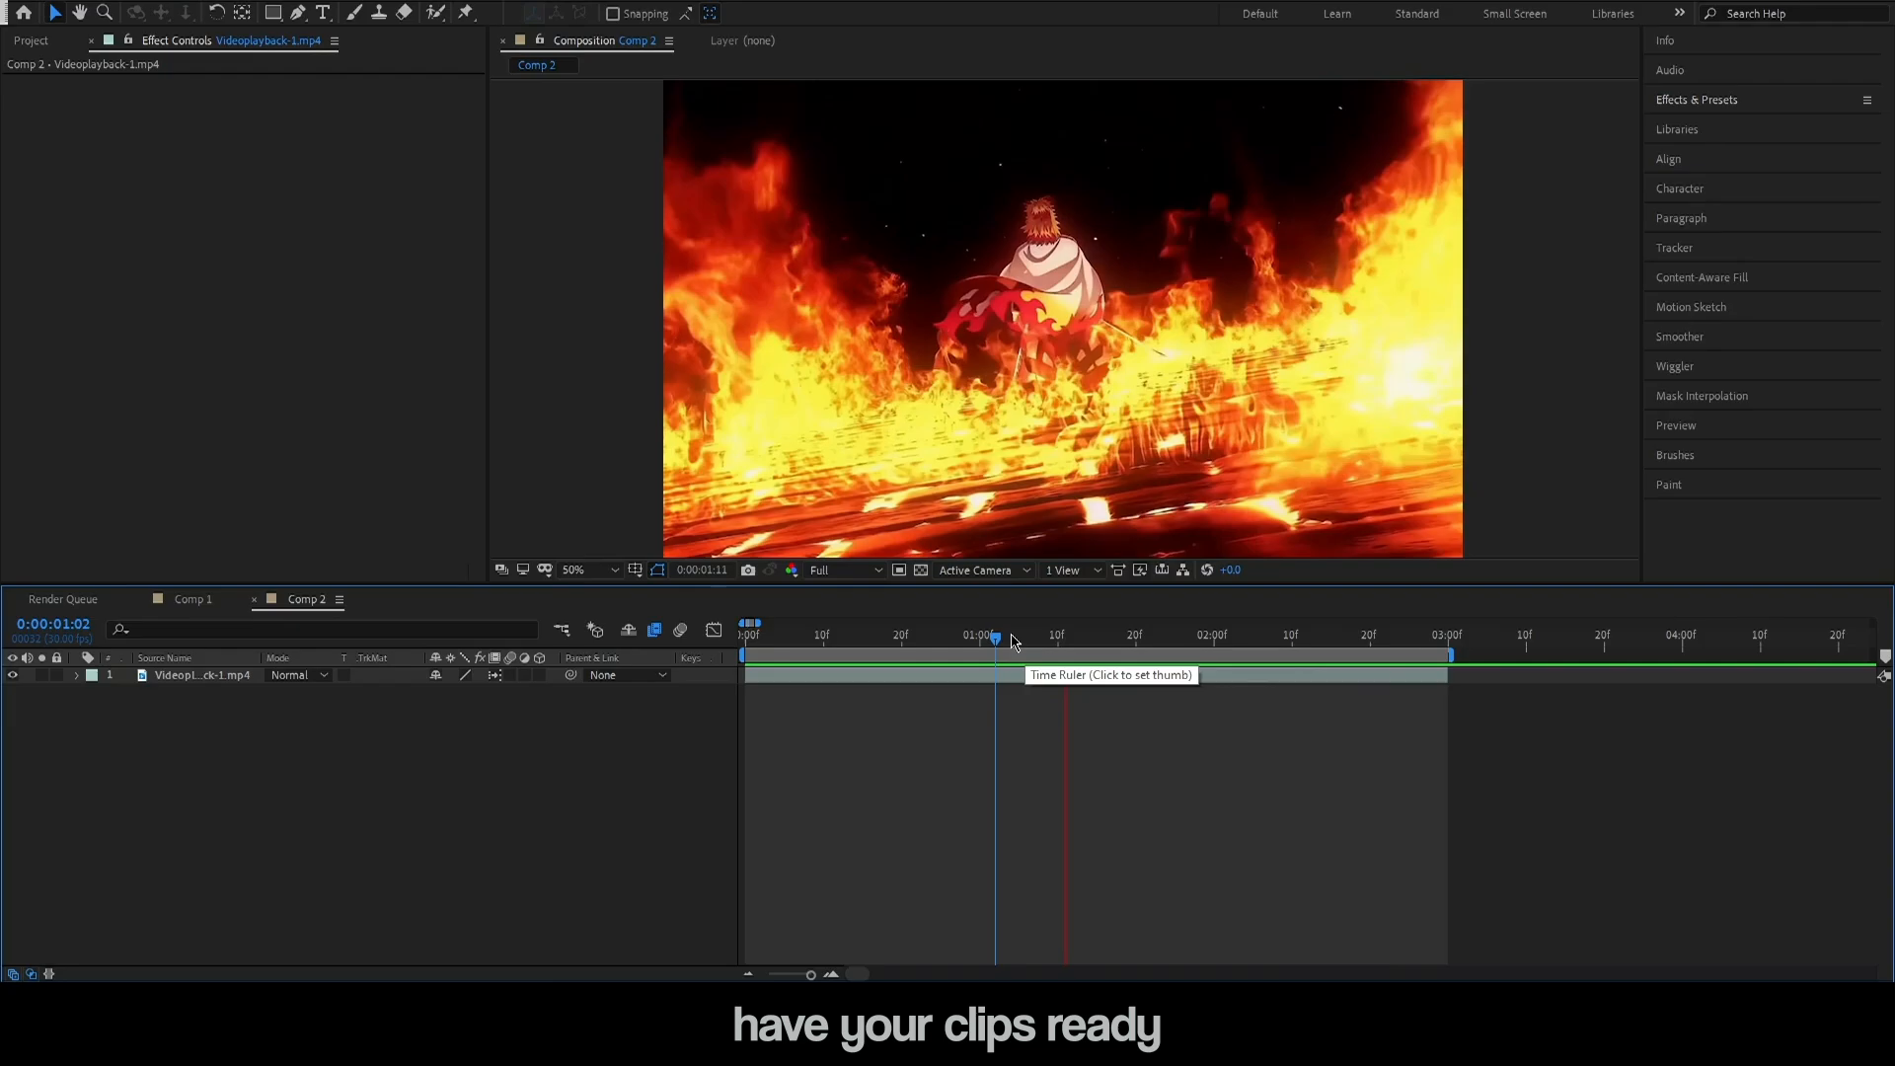
Duplicate the fire clip layer with Ctrl+D
{"action": "key", "text": "ctrl+d"}
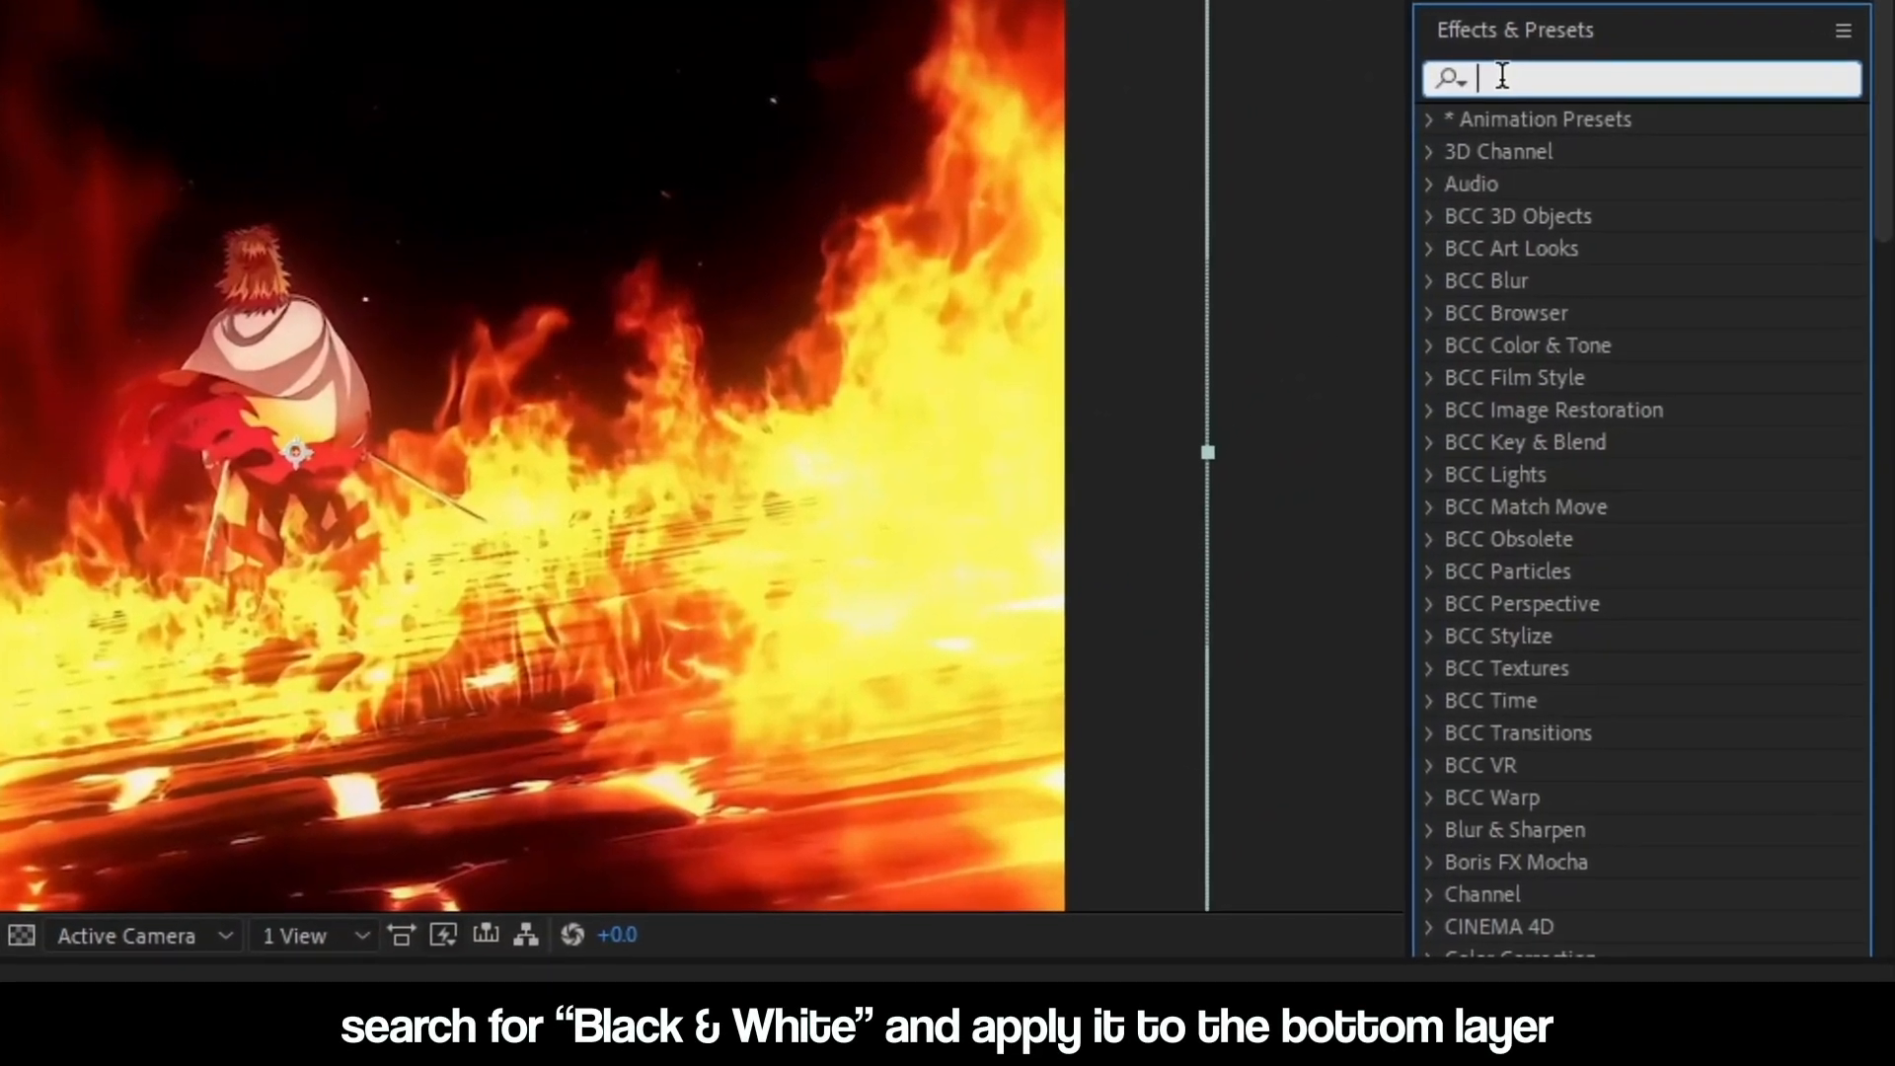
Apply Black & White to the lower fire layer and drag Yellows down to 38
{"action": "type", "text": "black an"}
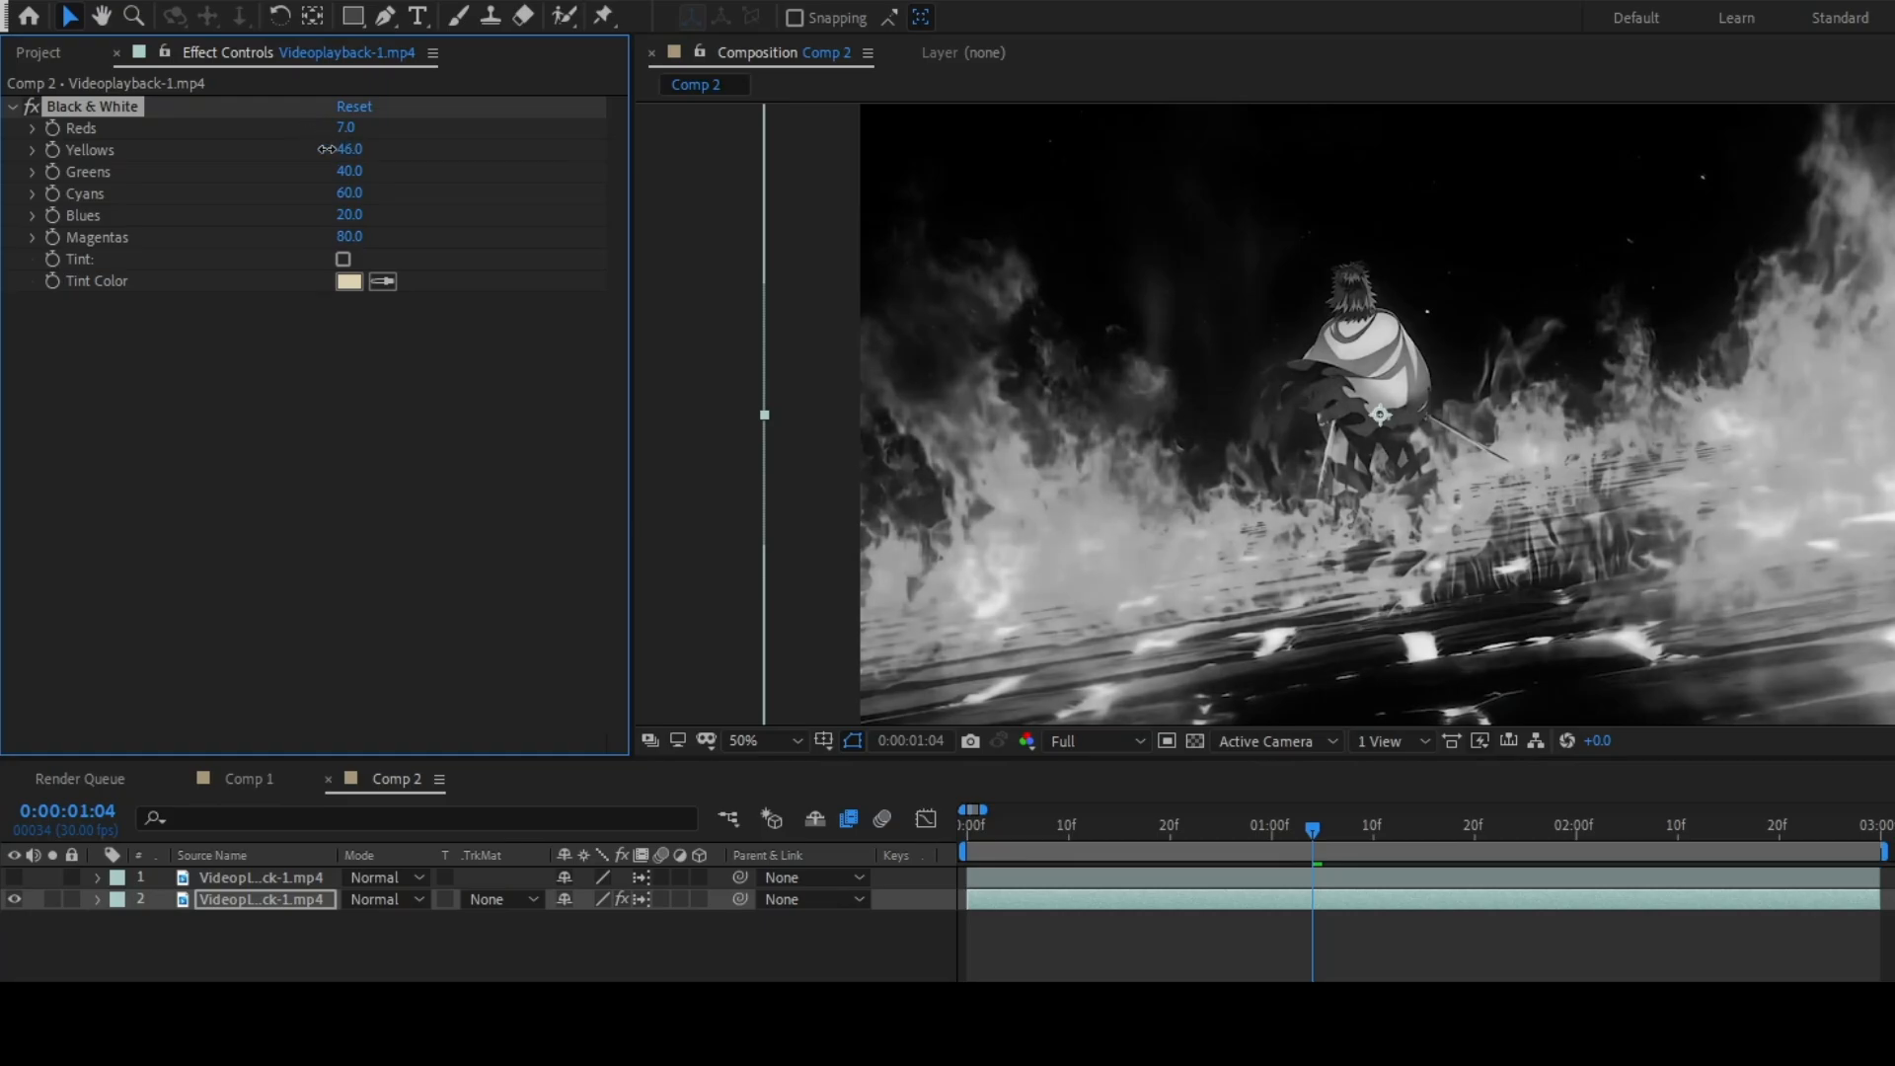
{"action": "left_click_drag", "start_coordinate": [349, 149], "coordinate": [349, 168]}
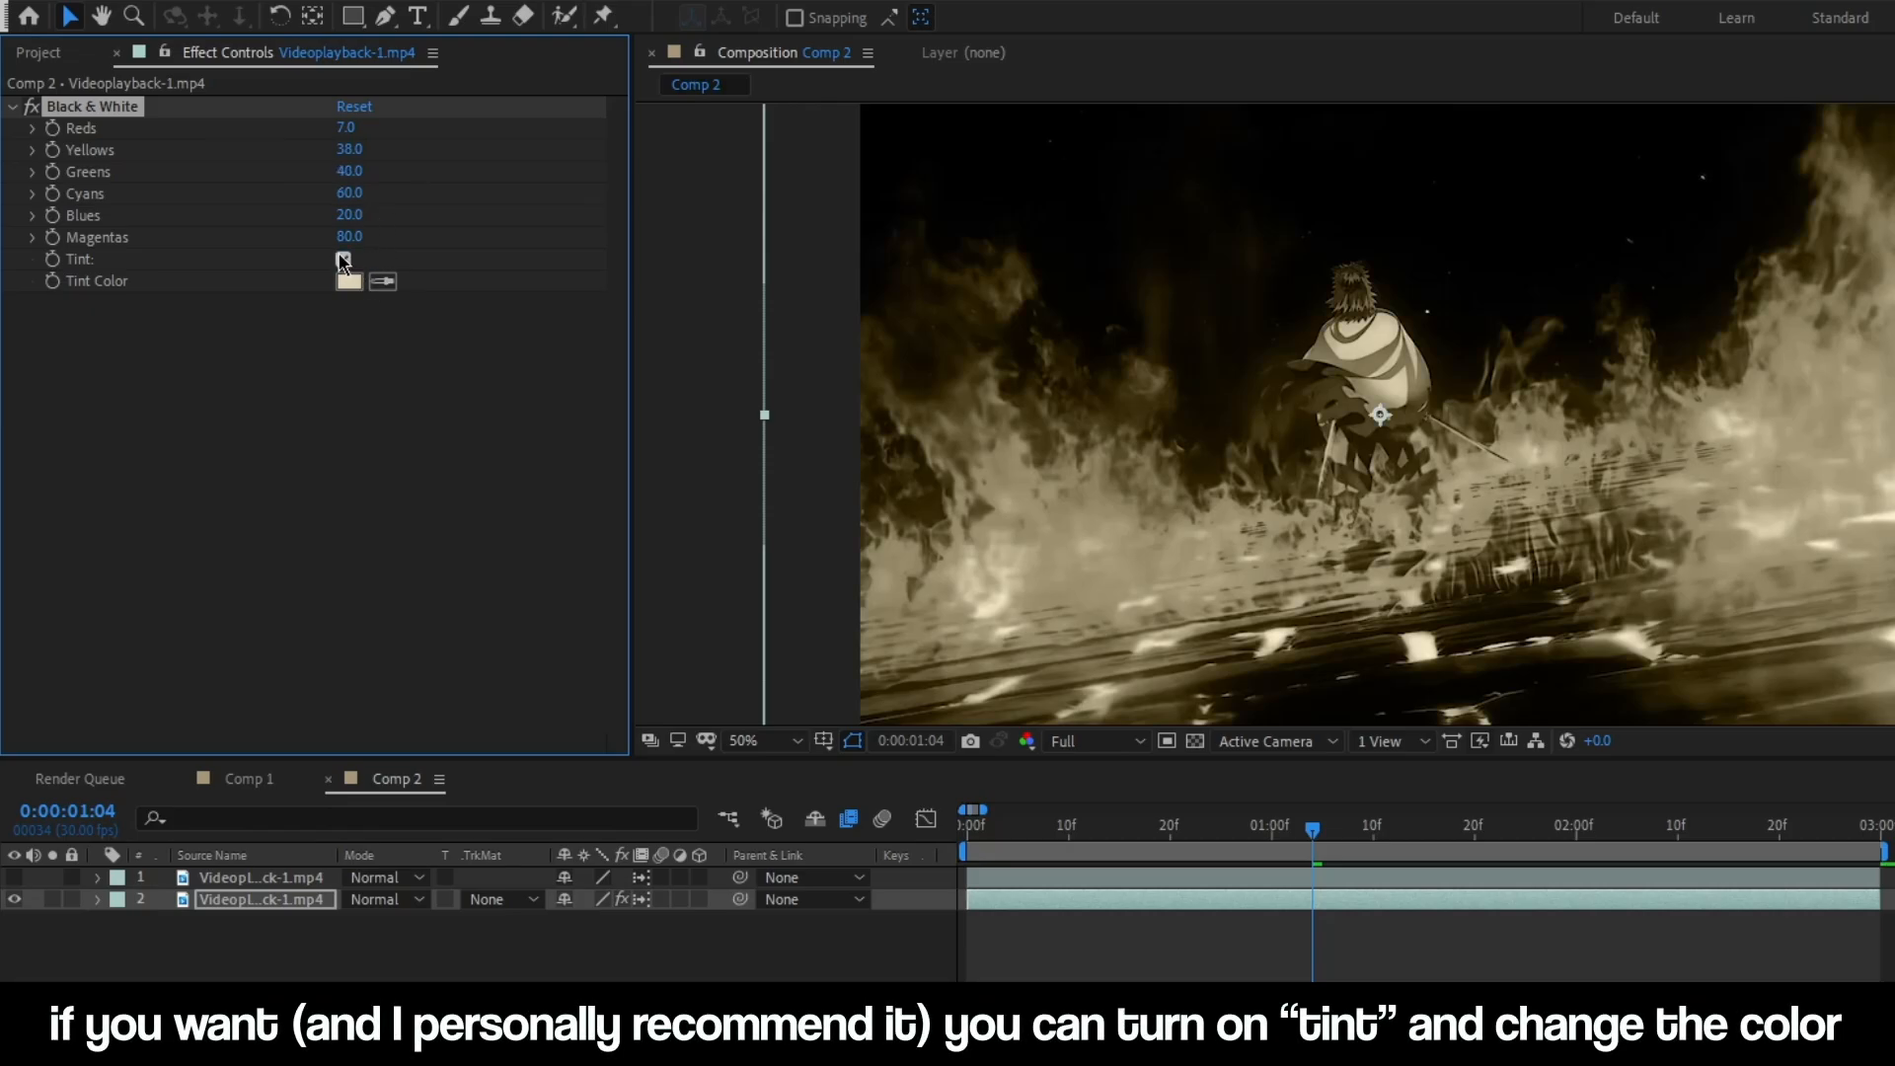
Set the Black & White Tint Color to a pale lavender violet
{"action": "left_click", "coordinate": [348, 281]}
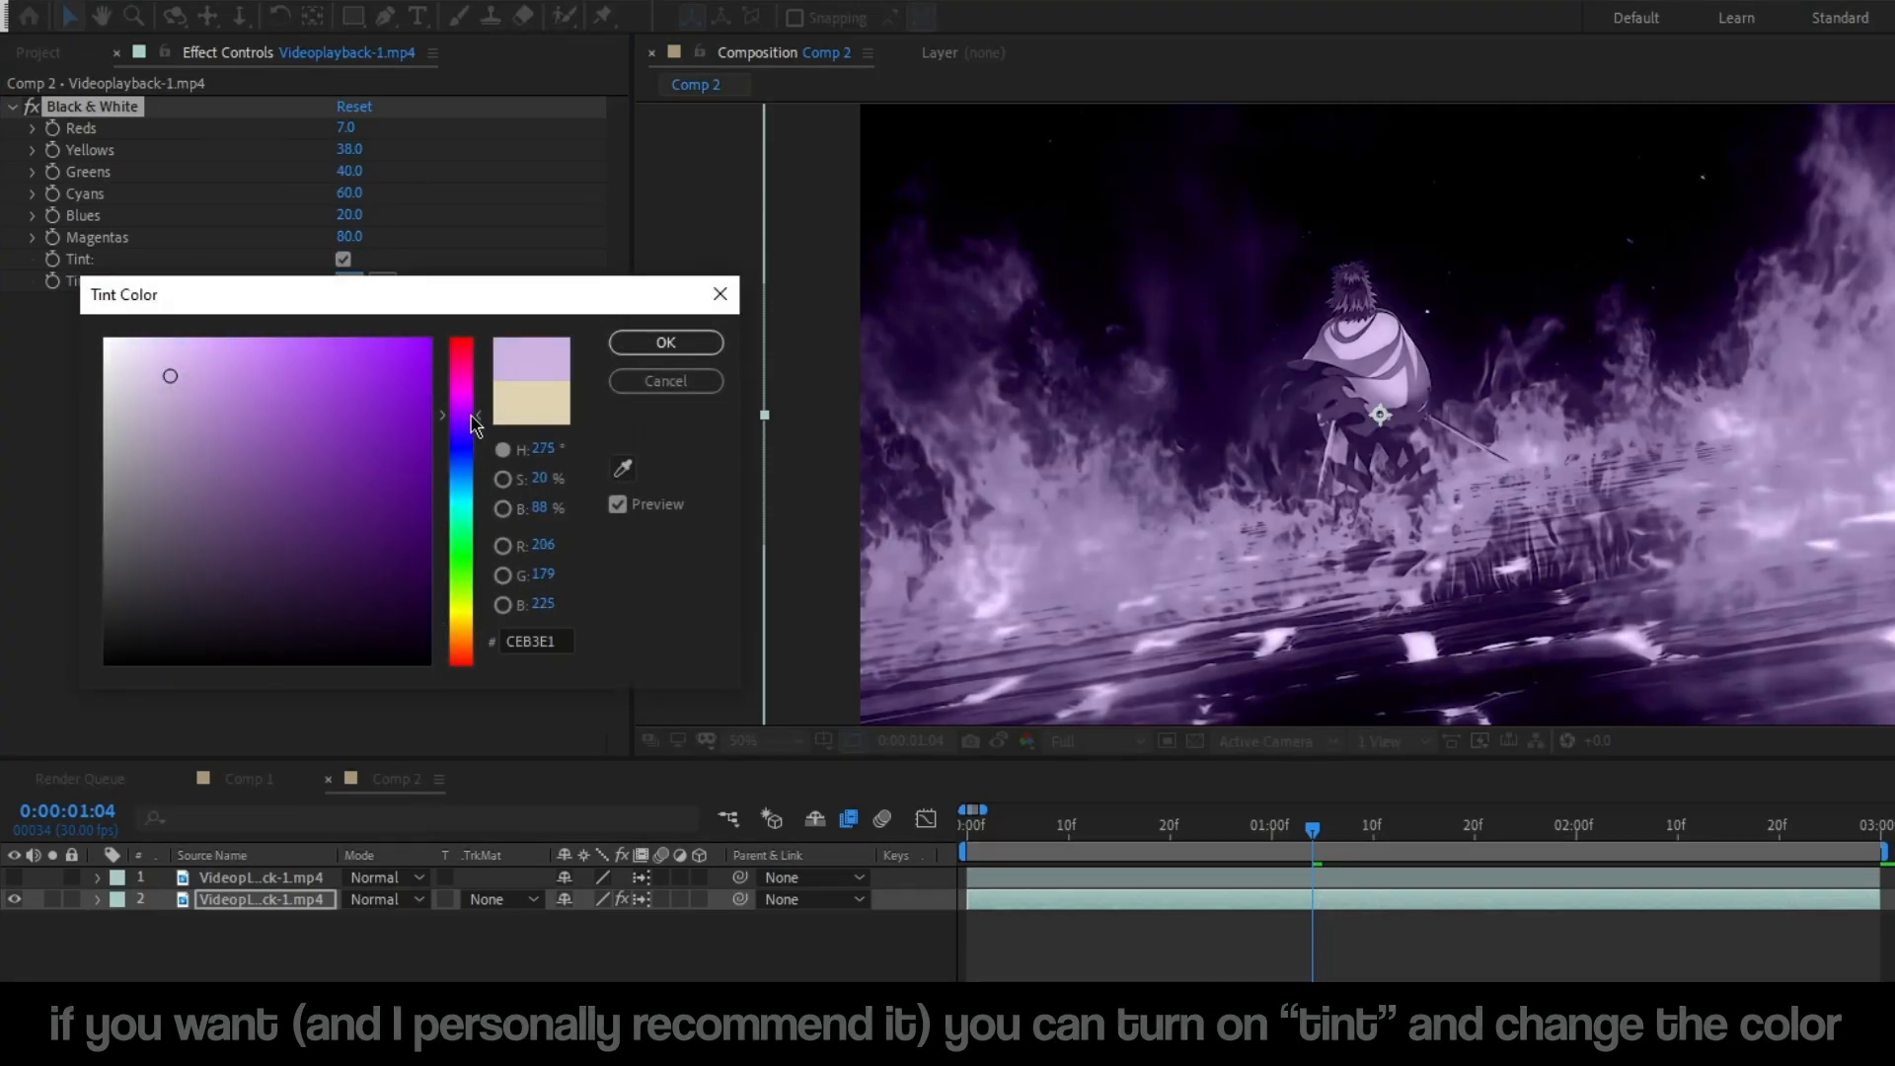
{"action": "left_click_drag", "start_coordinate": [469, 416], "coordinate": [469, 445]}
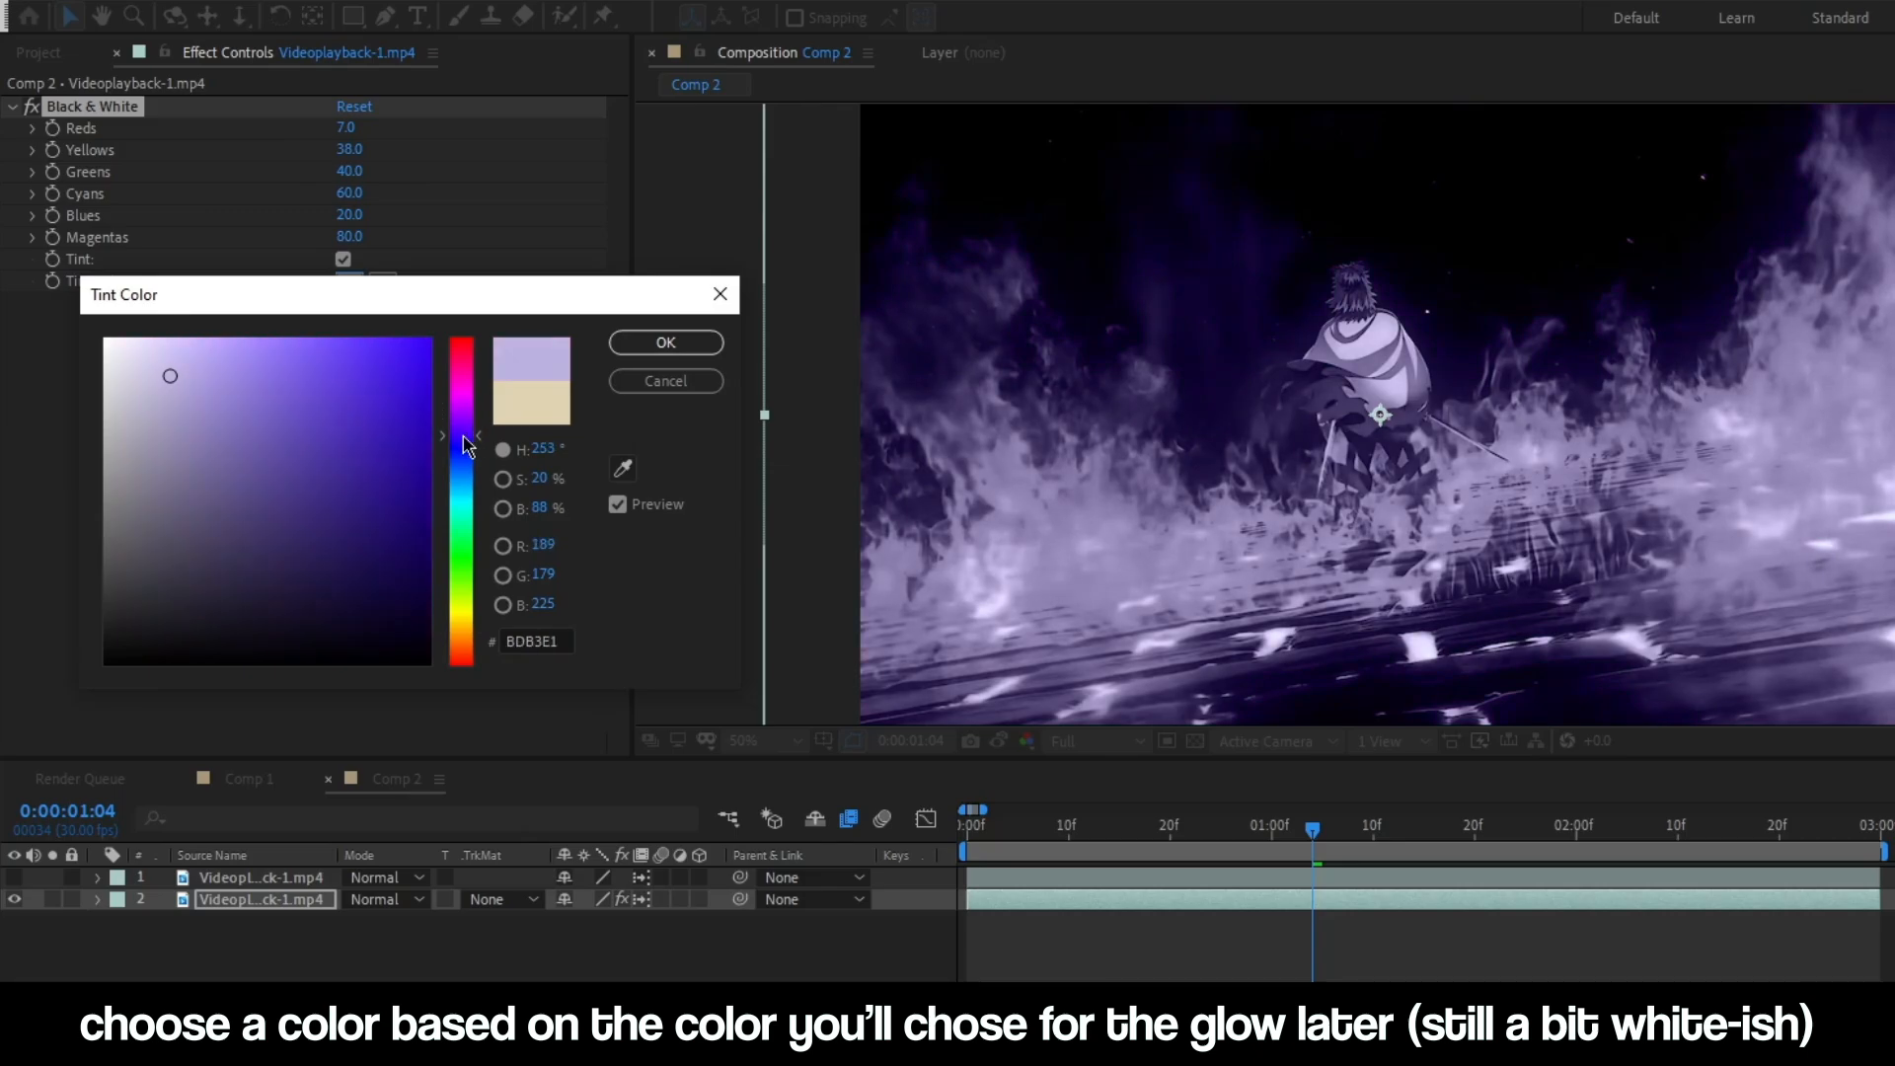
{"action": "left_click", "coordinate": [249, 393]}
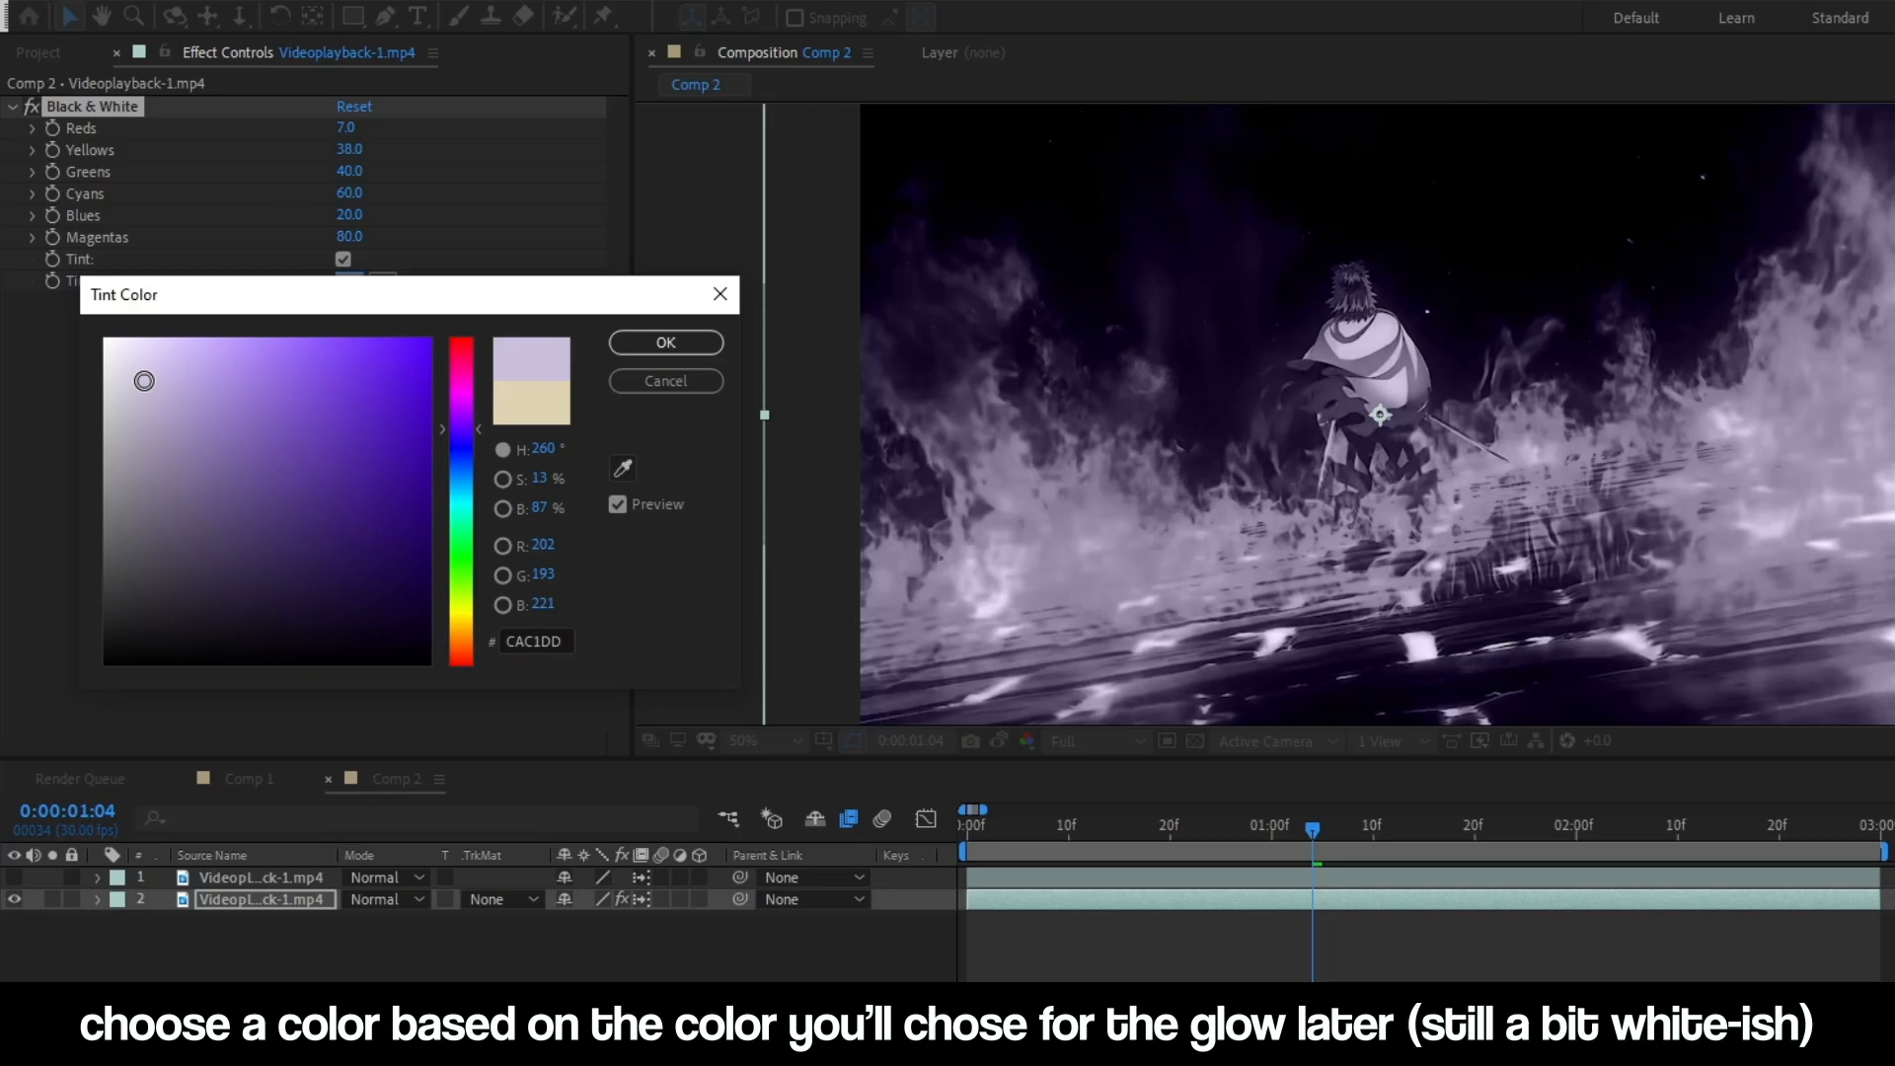
{"action": "left_click", "coordinate": [665, 342]}
{"action": "type", "text": "t"}
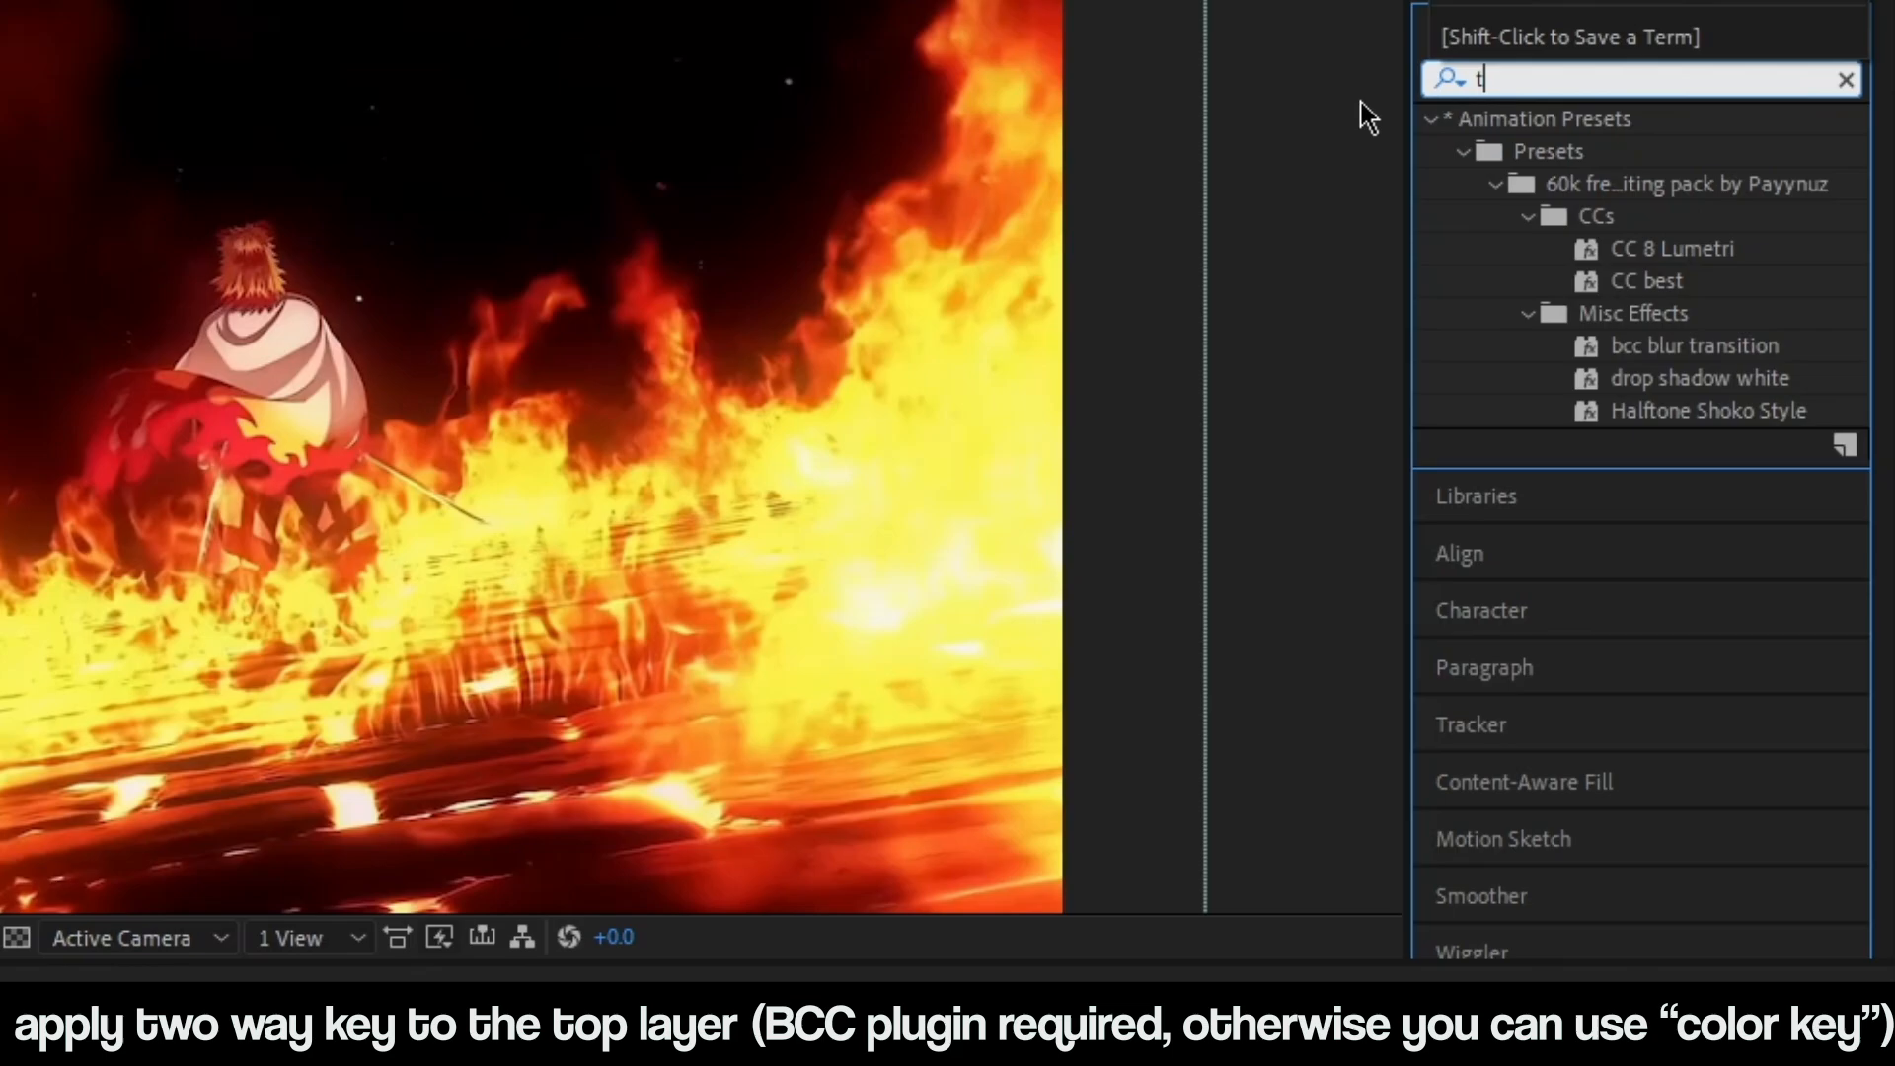
Apply BCC Two Way Key to the top layer with Composite - Inv Alpha output
{"action": "type", "text": "wo way"}
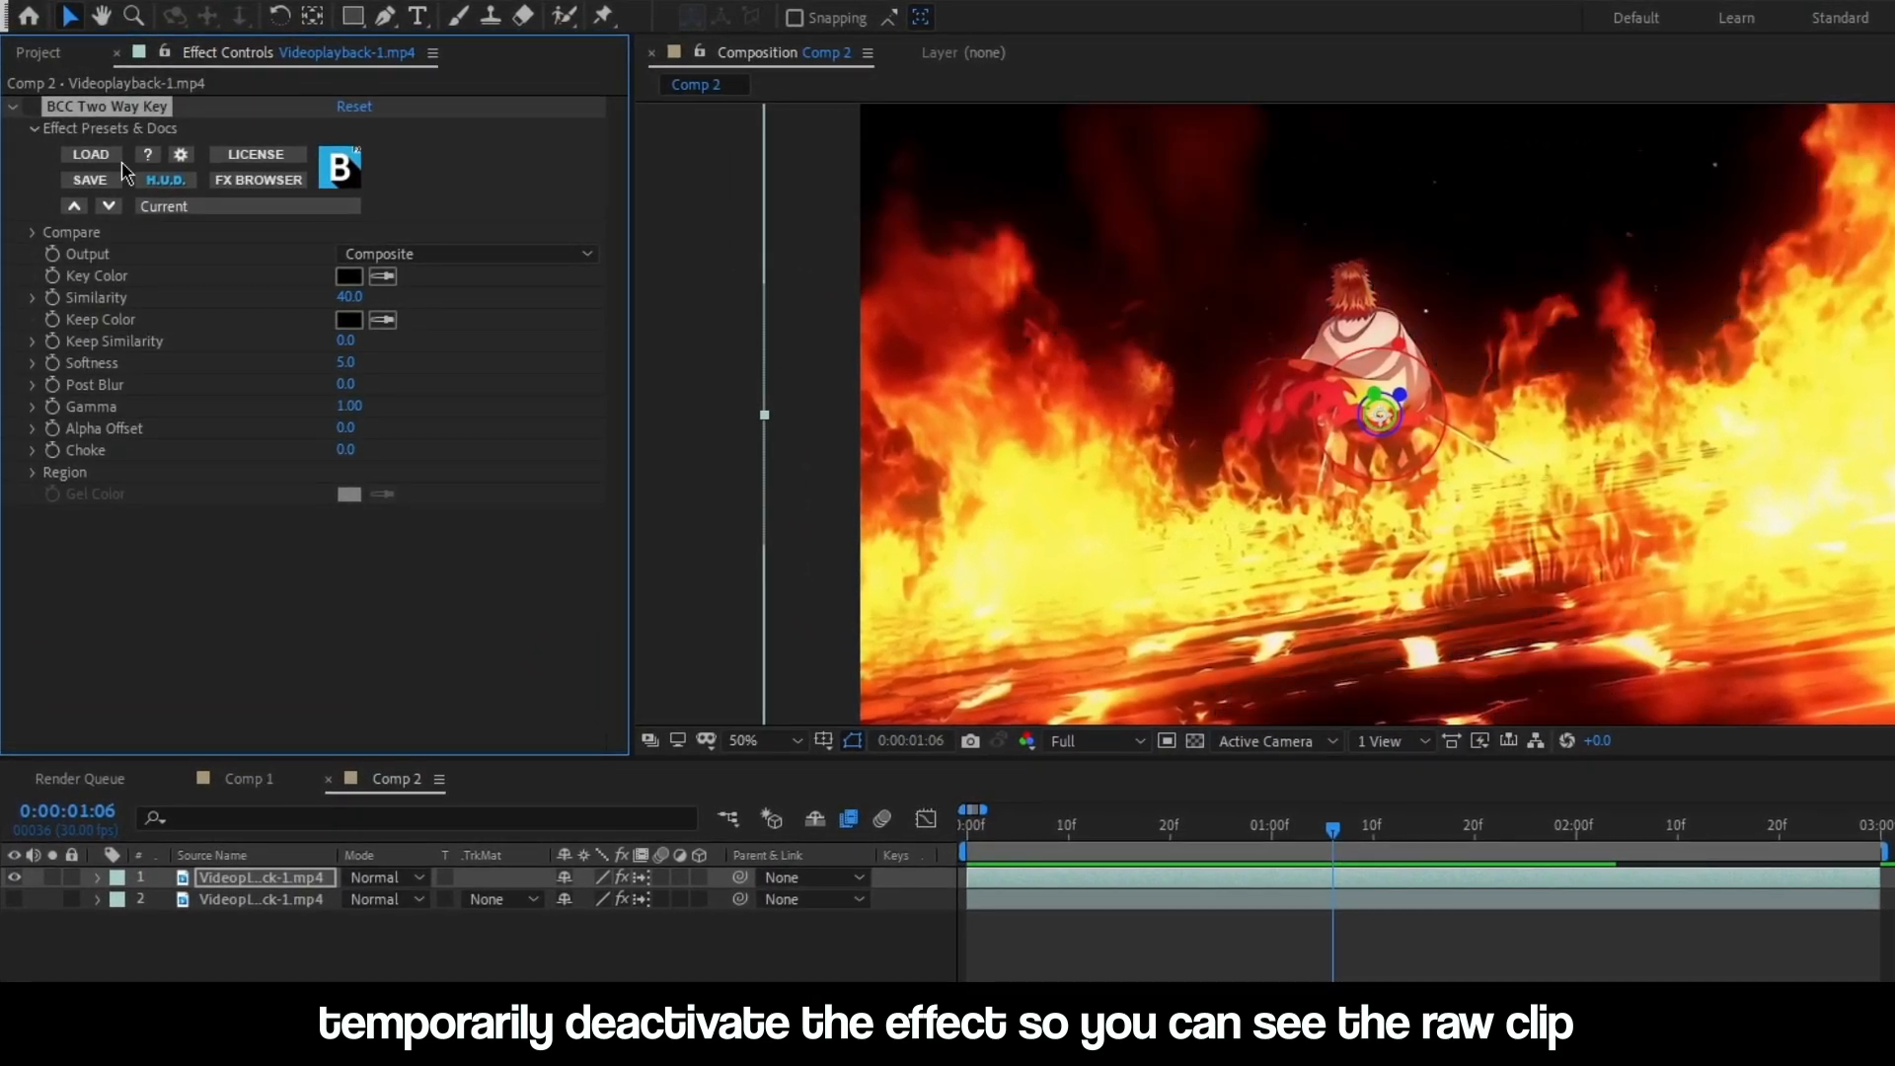
{"action": "left_click", "coordinate": [467, 254]}
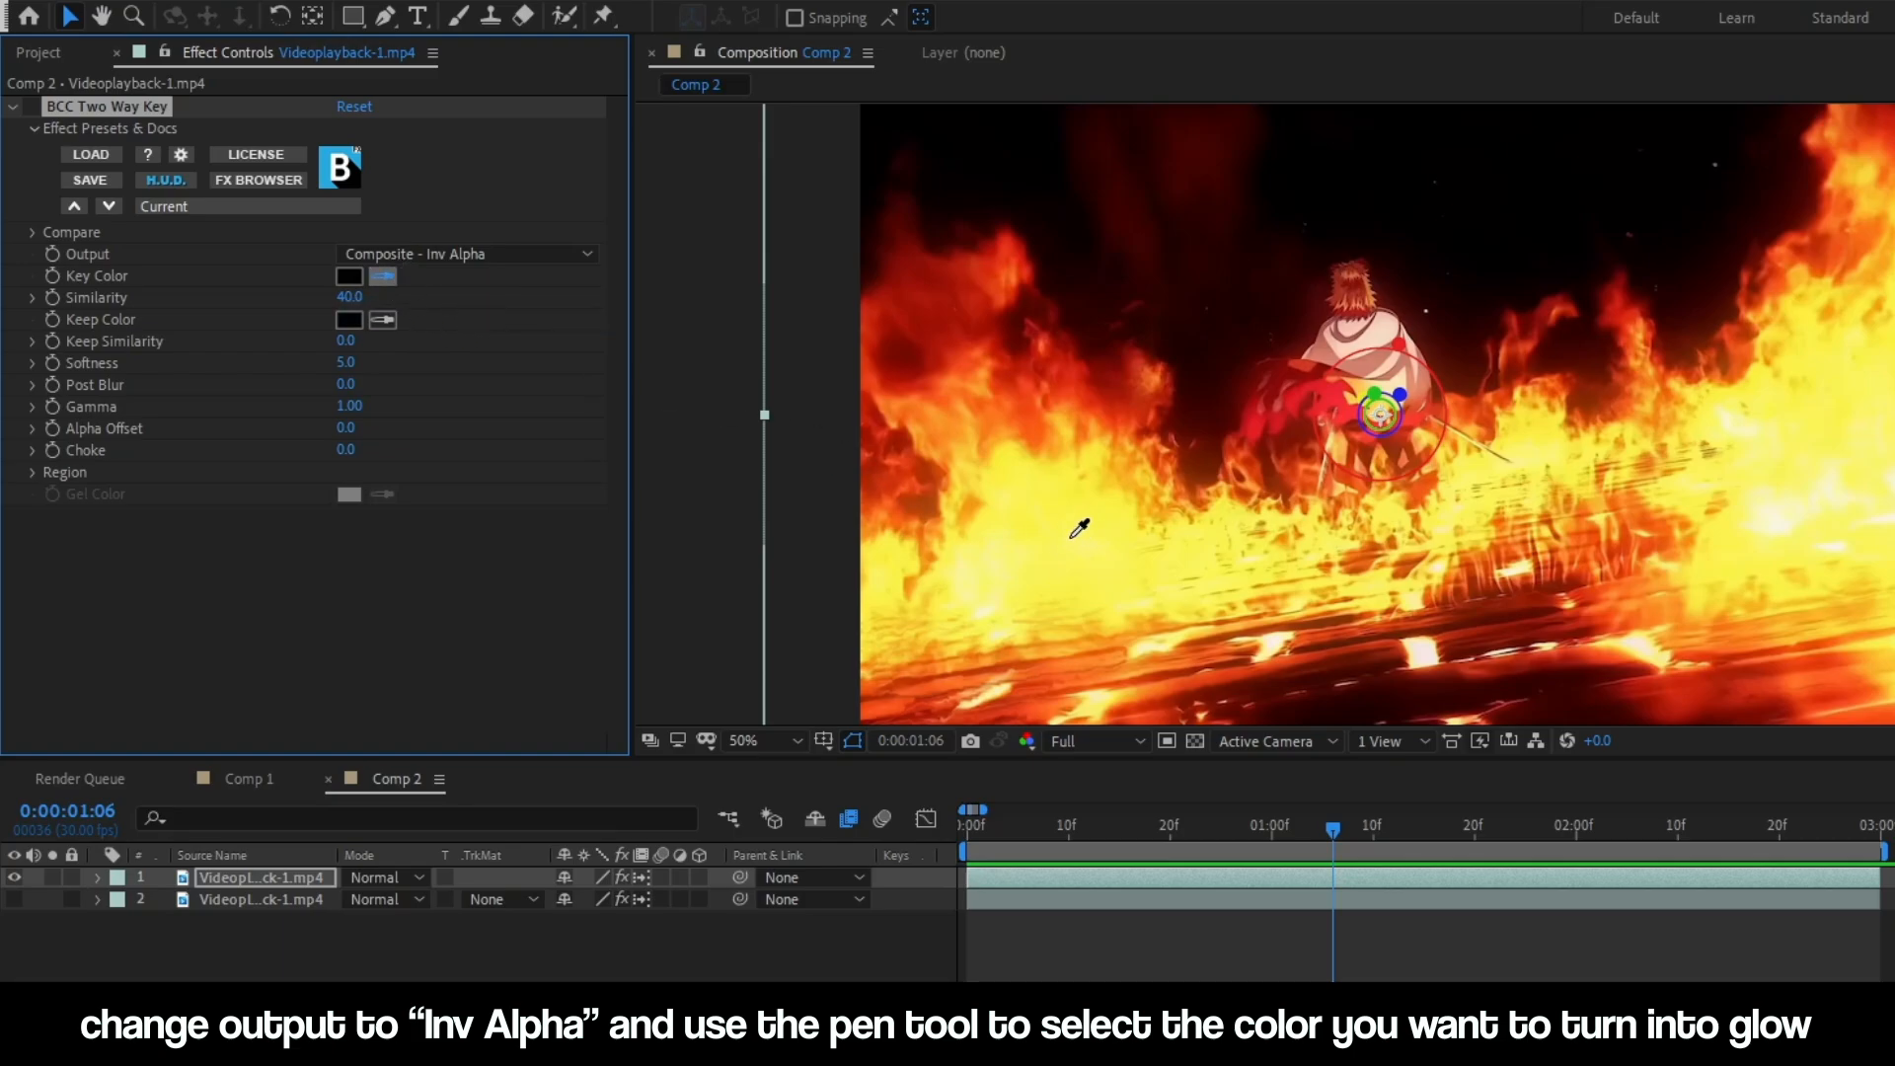
{"action": "mouse_move", "coordinate": [1670, 399]}
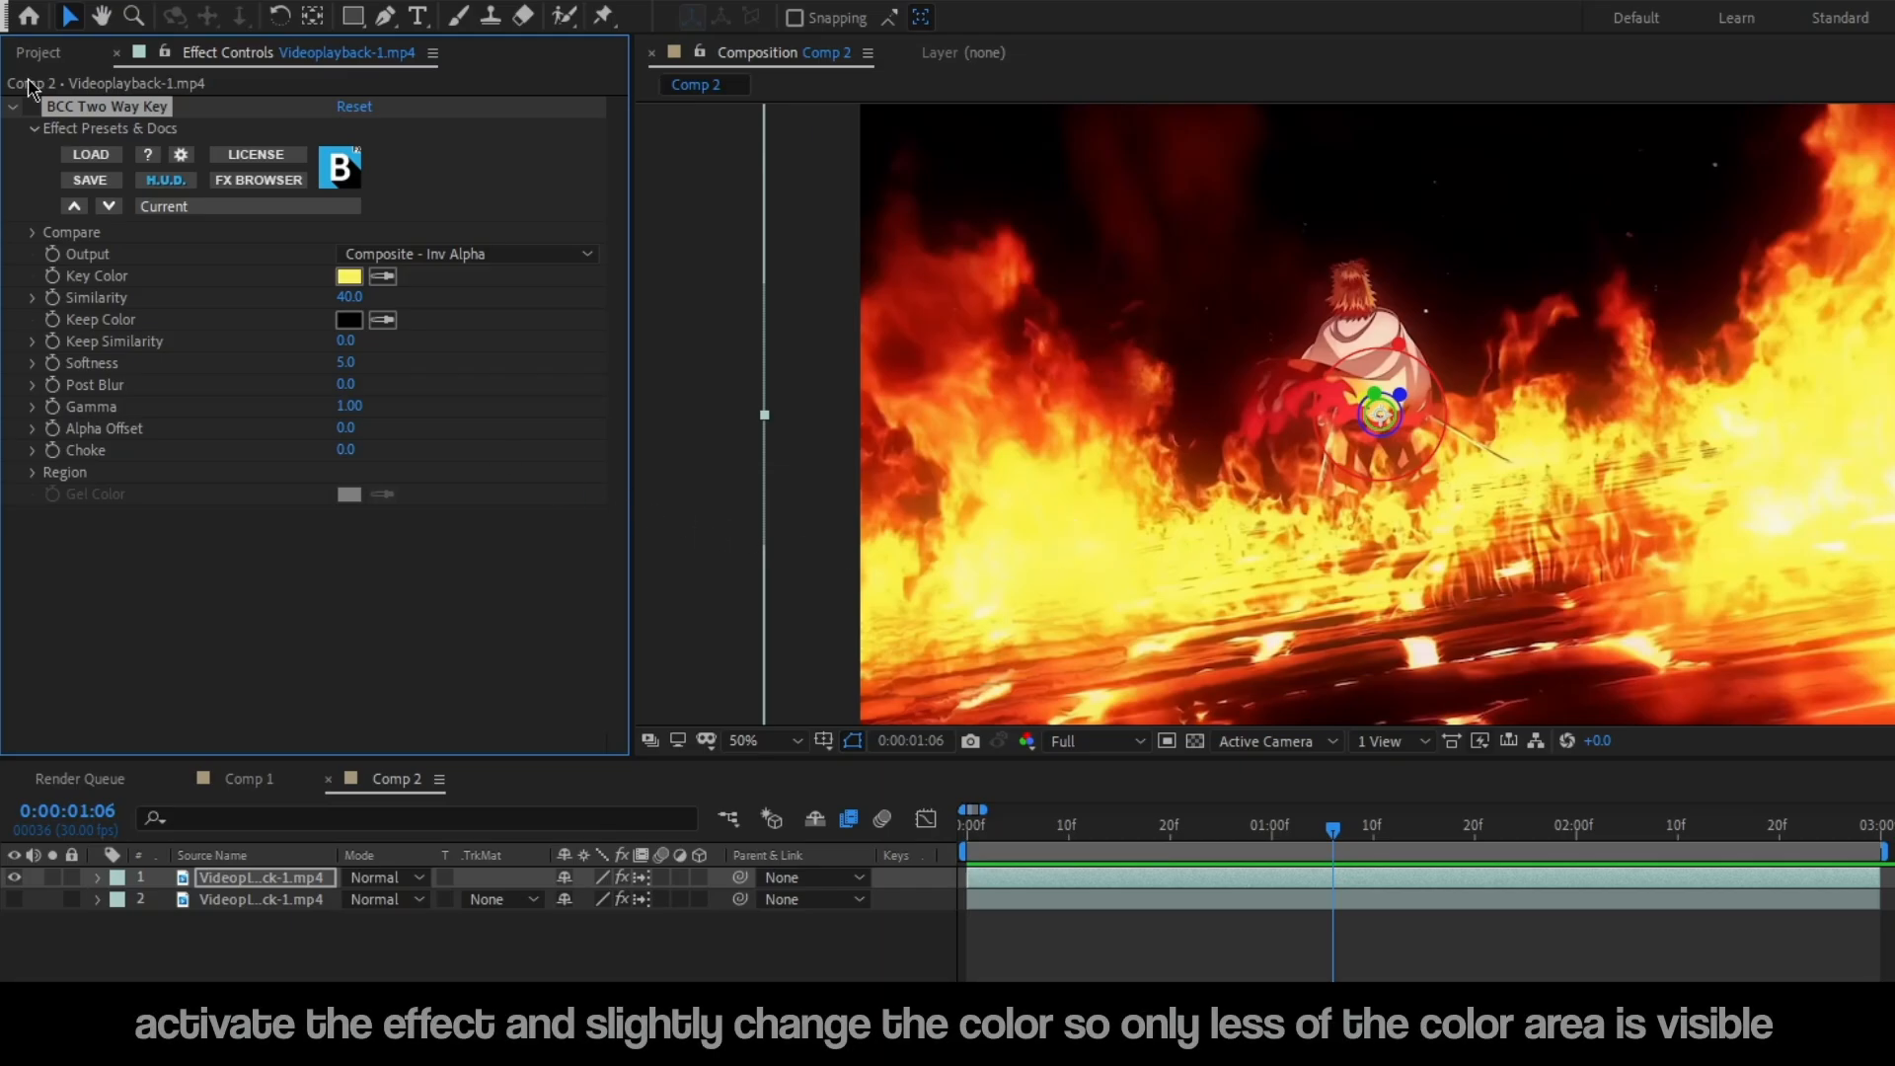
Re-enable the Two Way Key, choose a muted olive-yellow key colour, and set Similarity to 29
{"action": "left_click", "coordinate": [348, 275]}
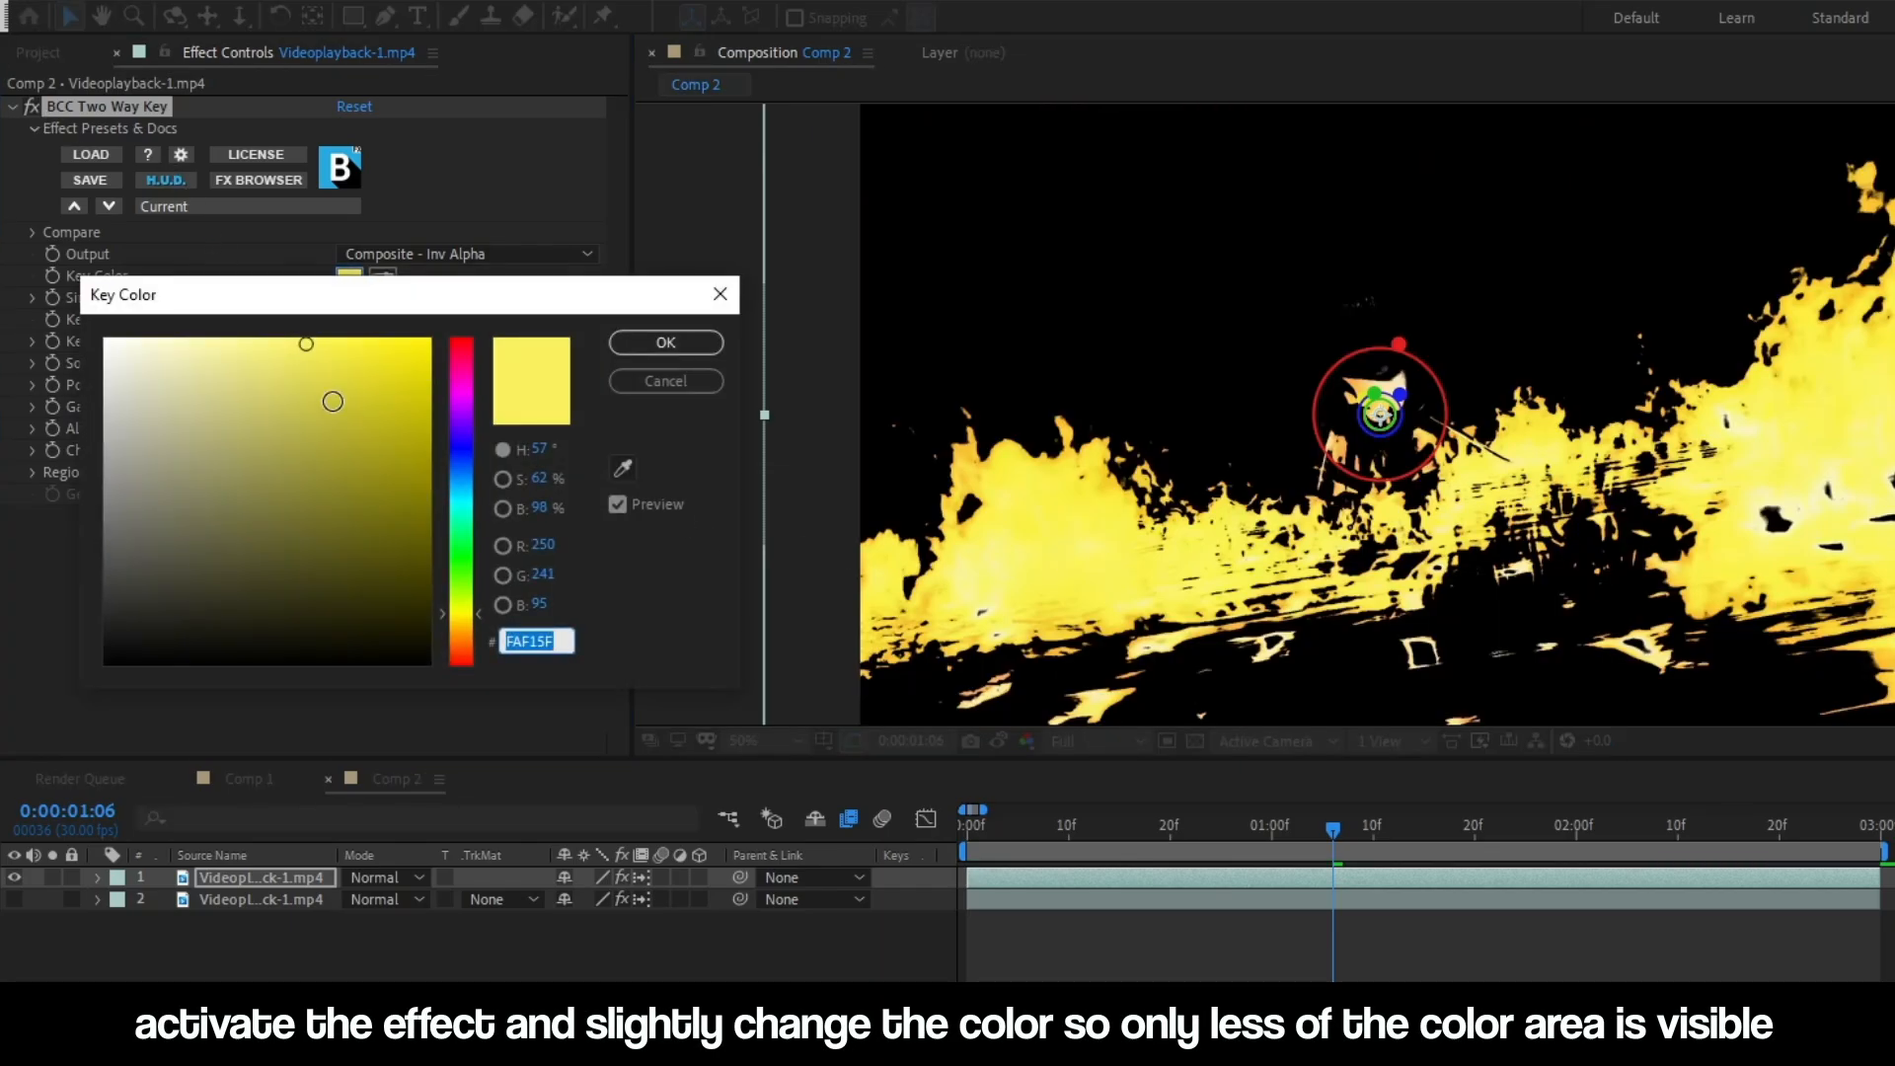
{"action": "left_click_drag", "start_coordinate": [333, 402], "coordinate": [324, 437]}
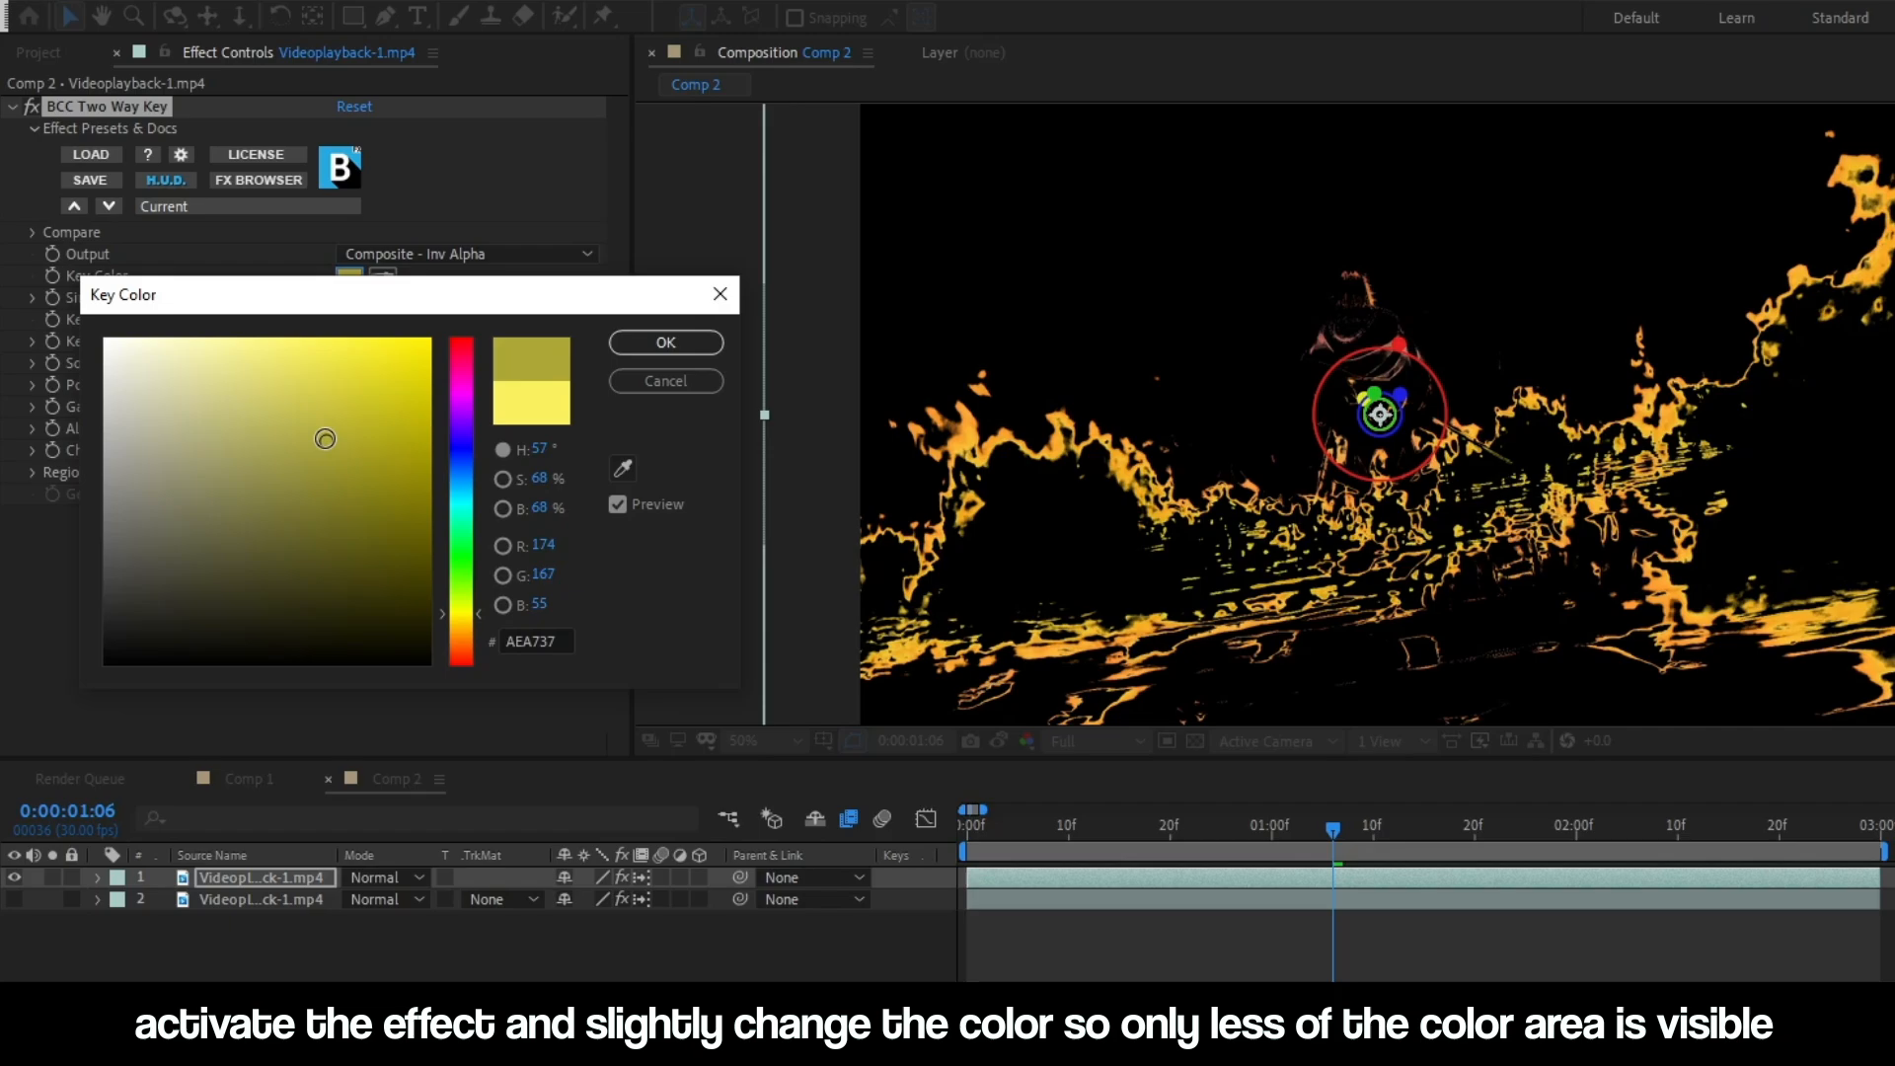
{"action": "left_click_drag", "start_coordinate": [322, 437], "coordinate": [333, 410]}
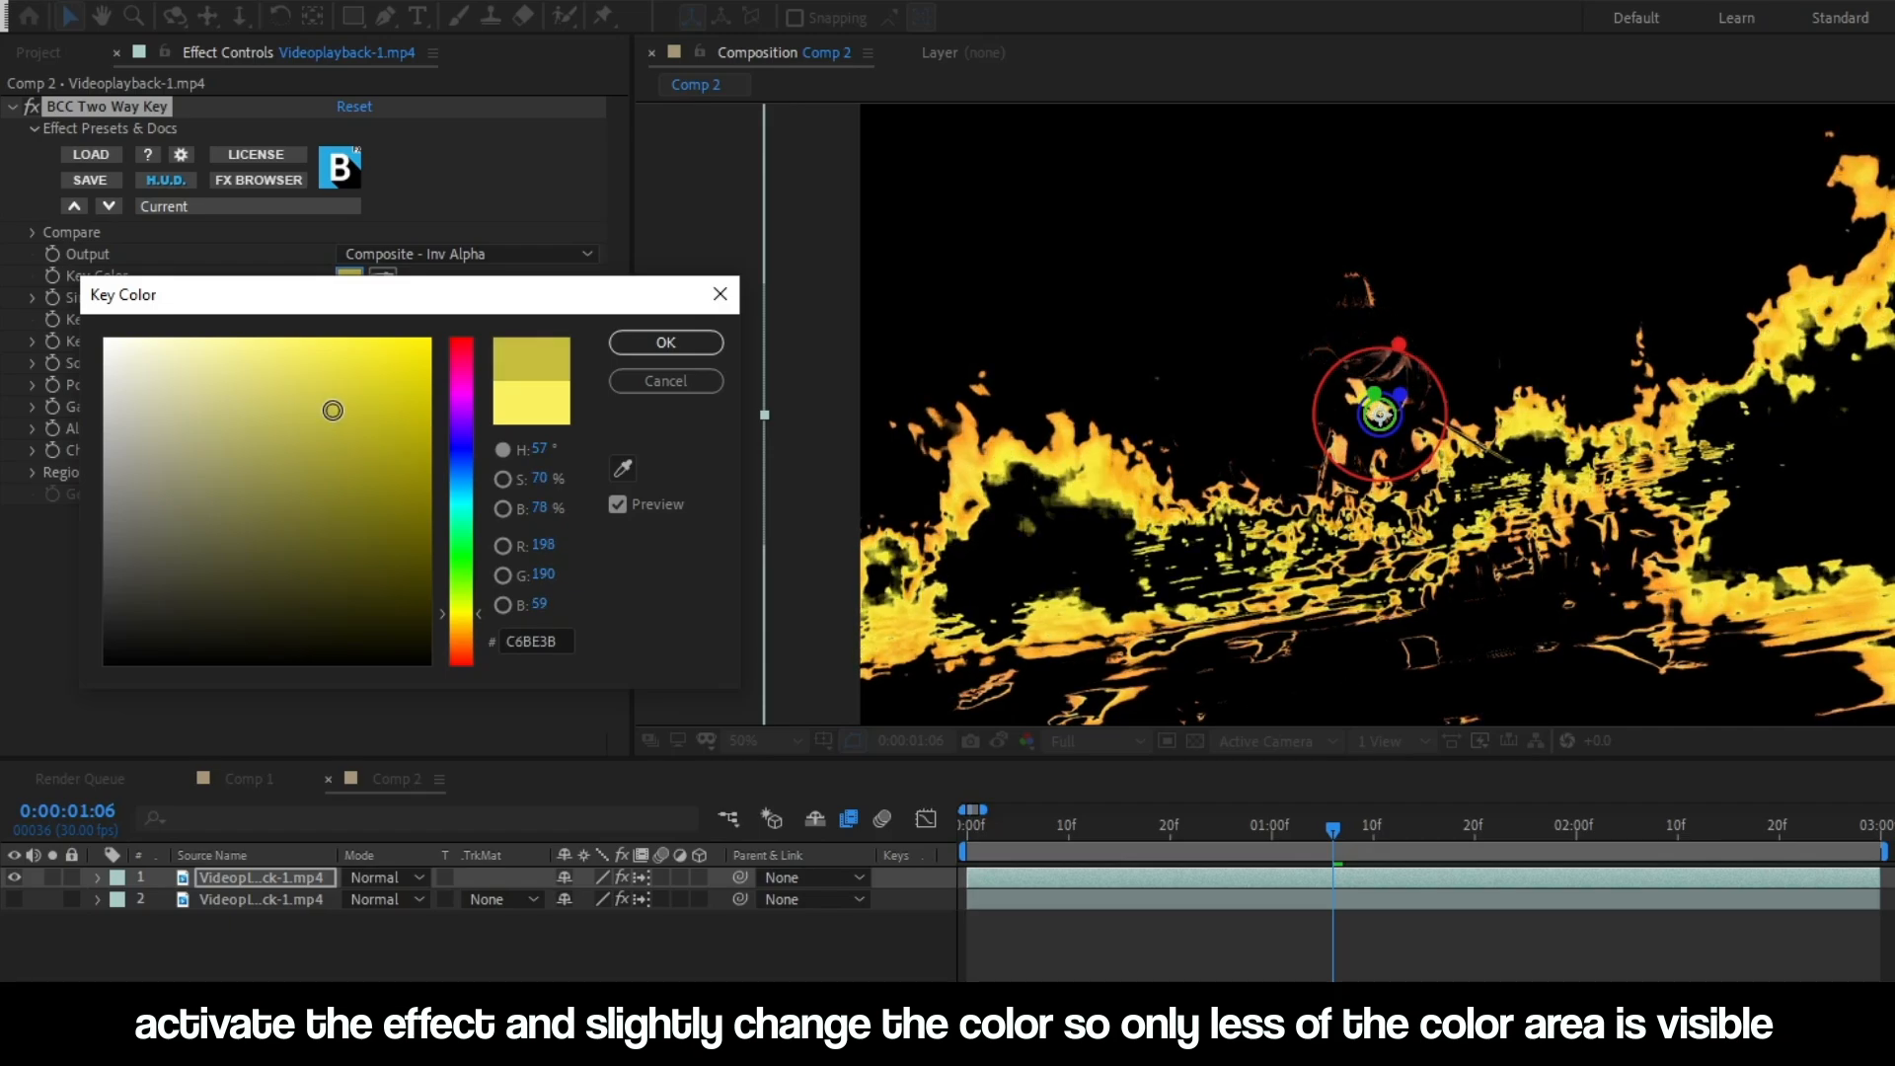
{"action": "left_click", "coordinate": [665, 342]}
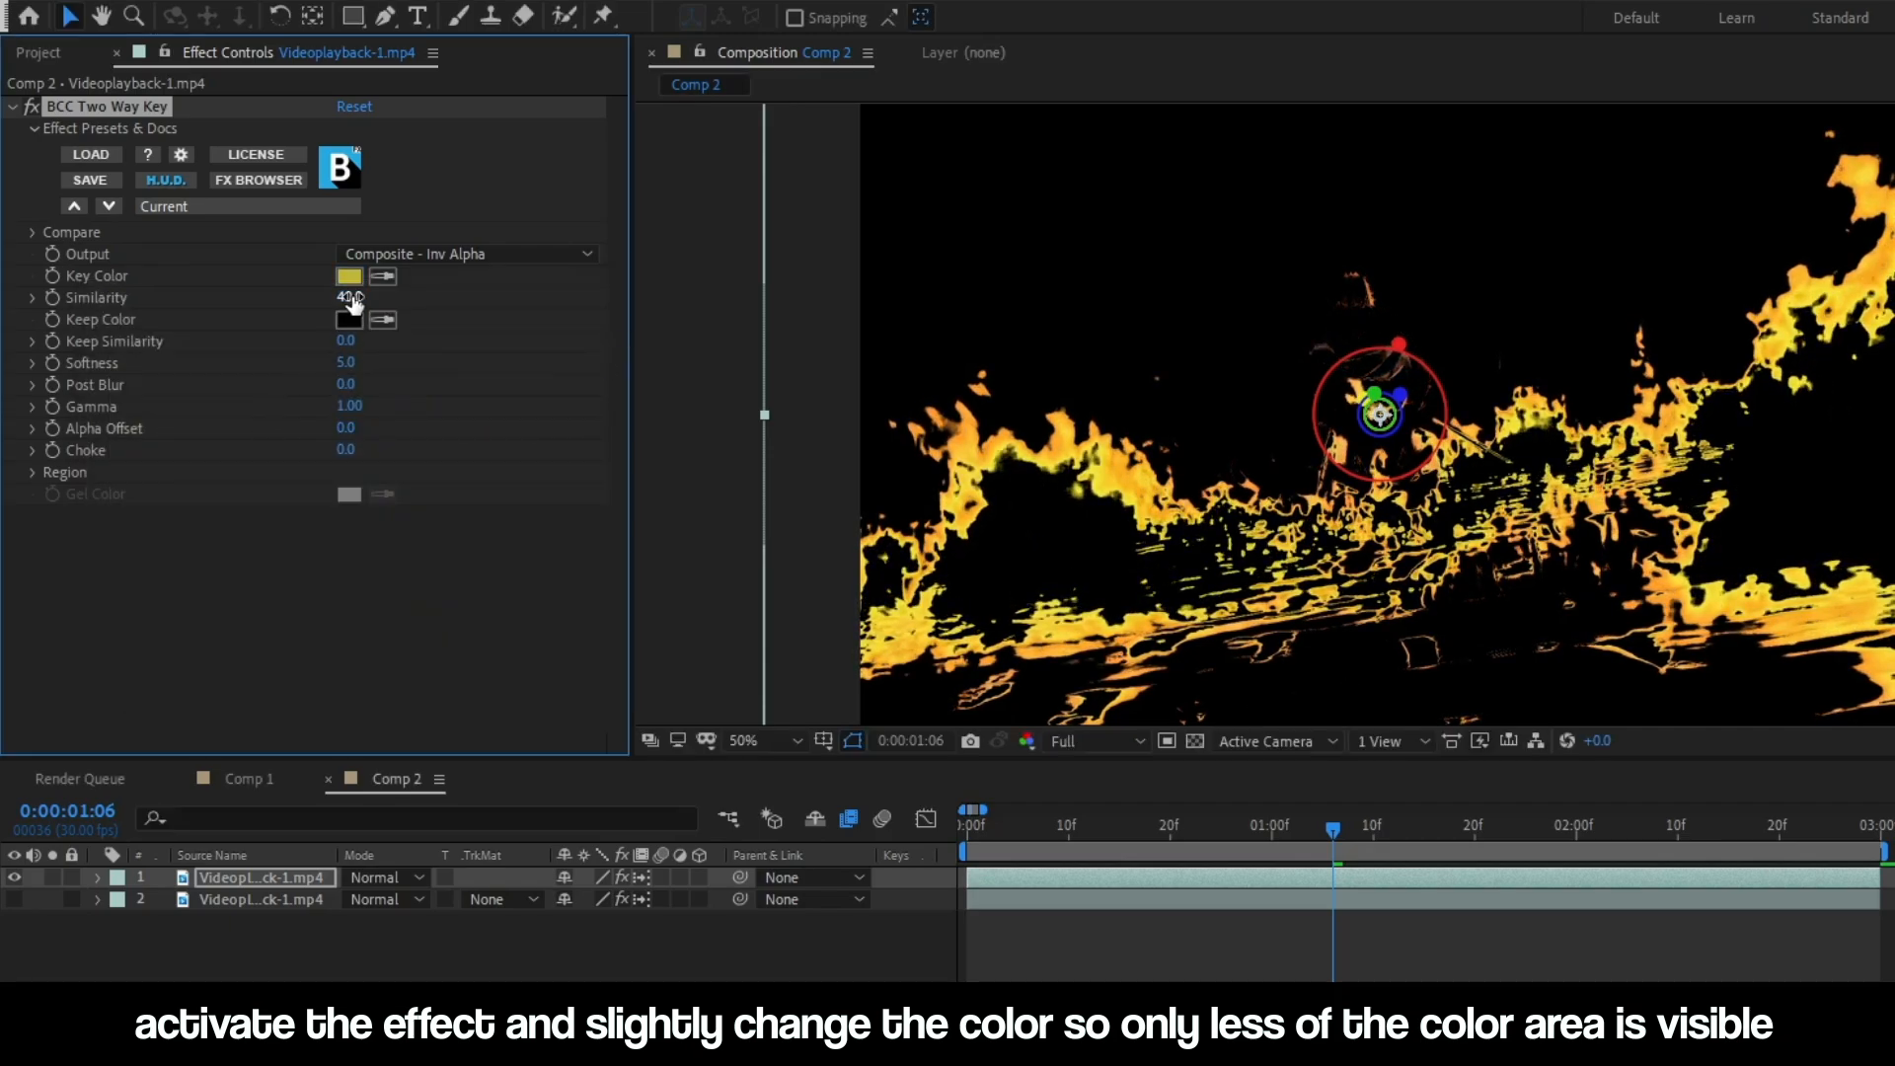
{"action": "left_click_drag", "start_coordinate": [348, 297], "coordinate": [348, 320]}
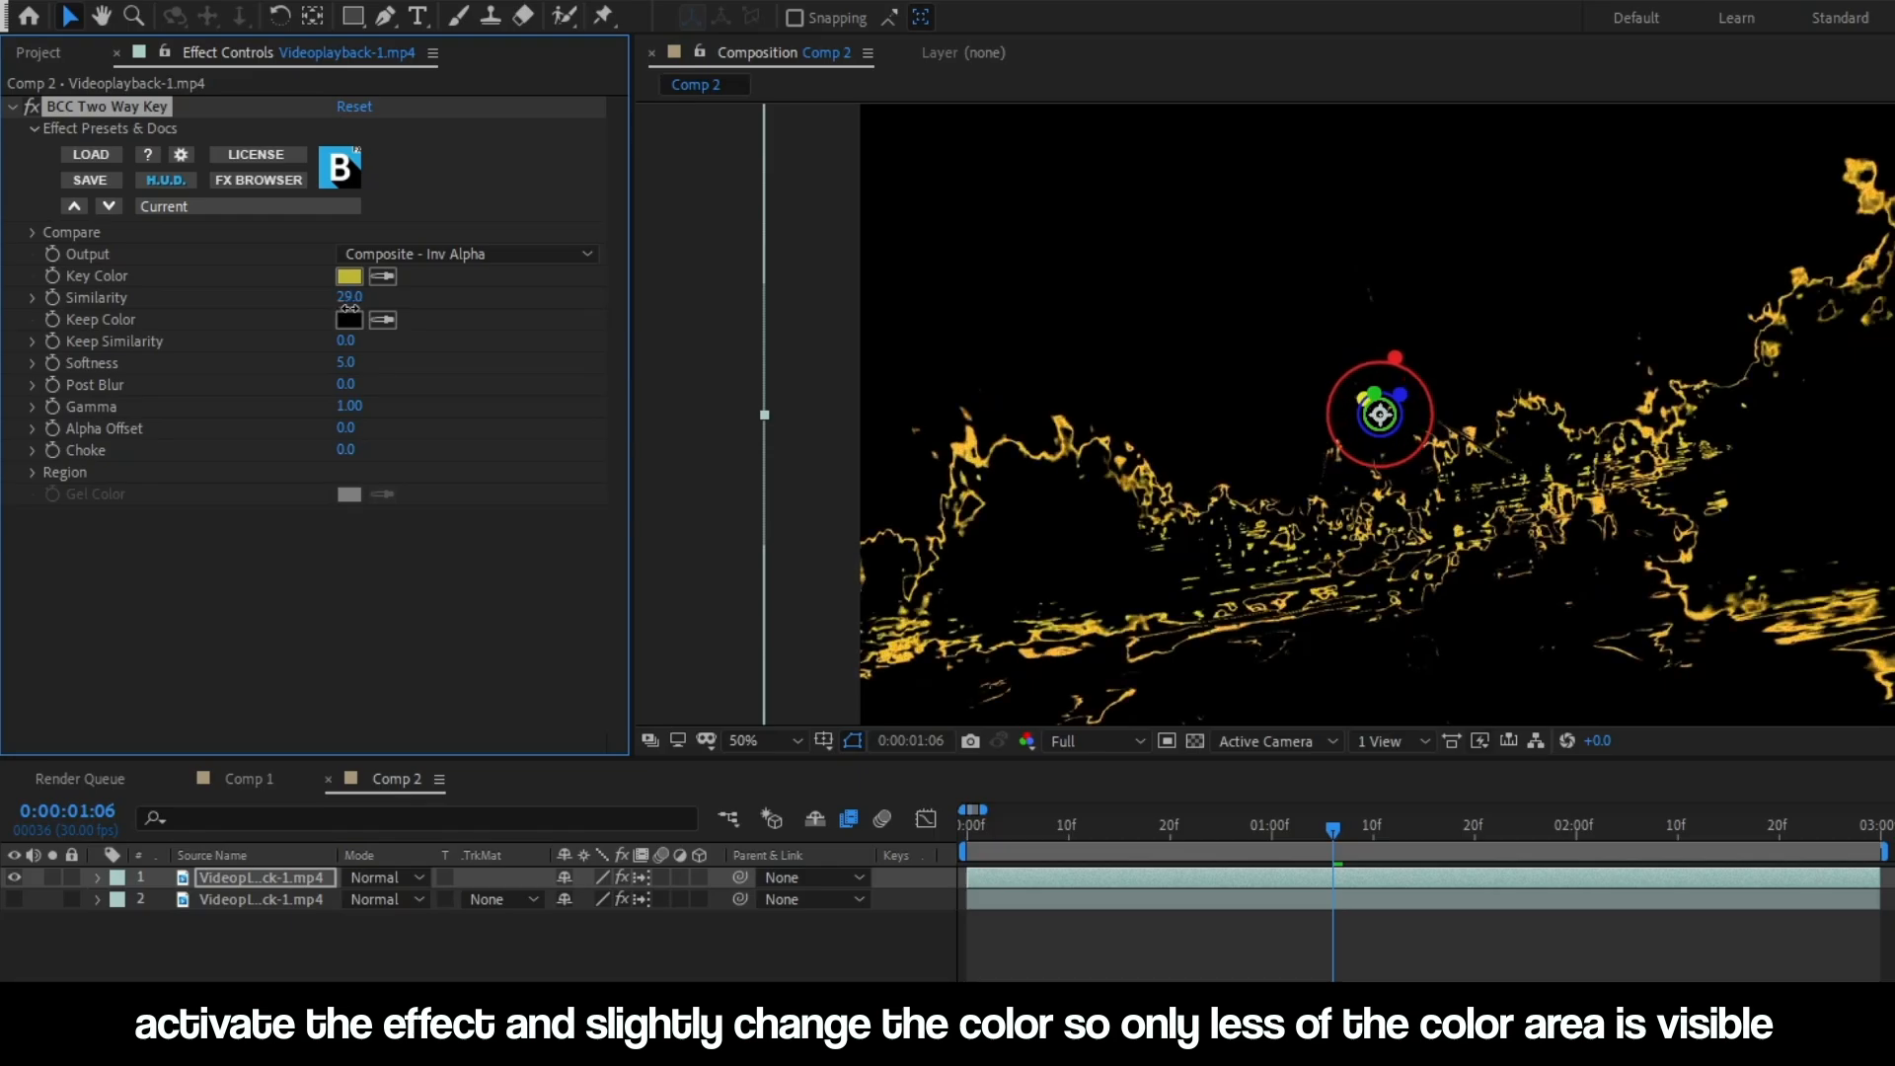
{"action": "left_click", "coordinate": [349, 276]}
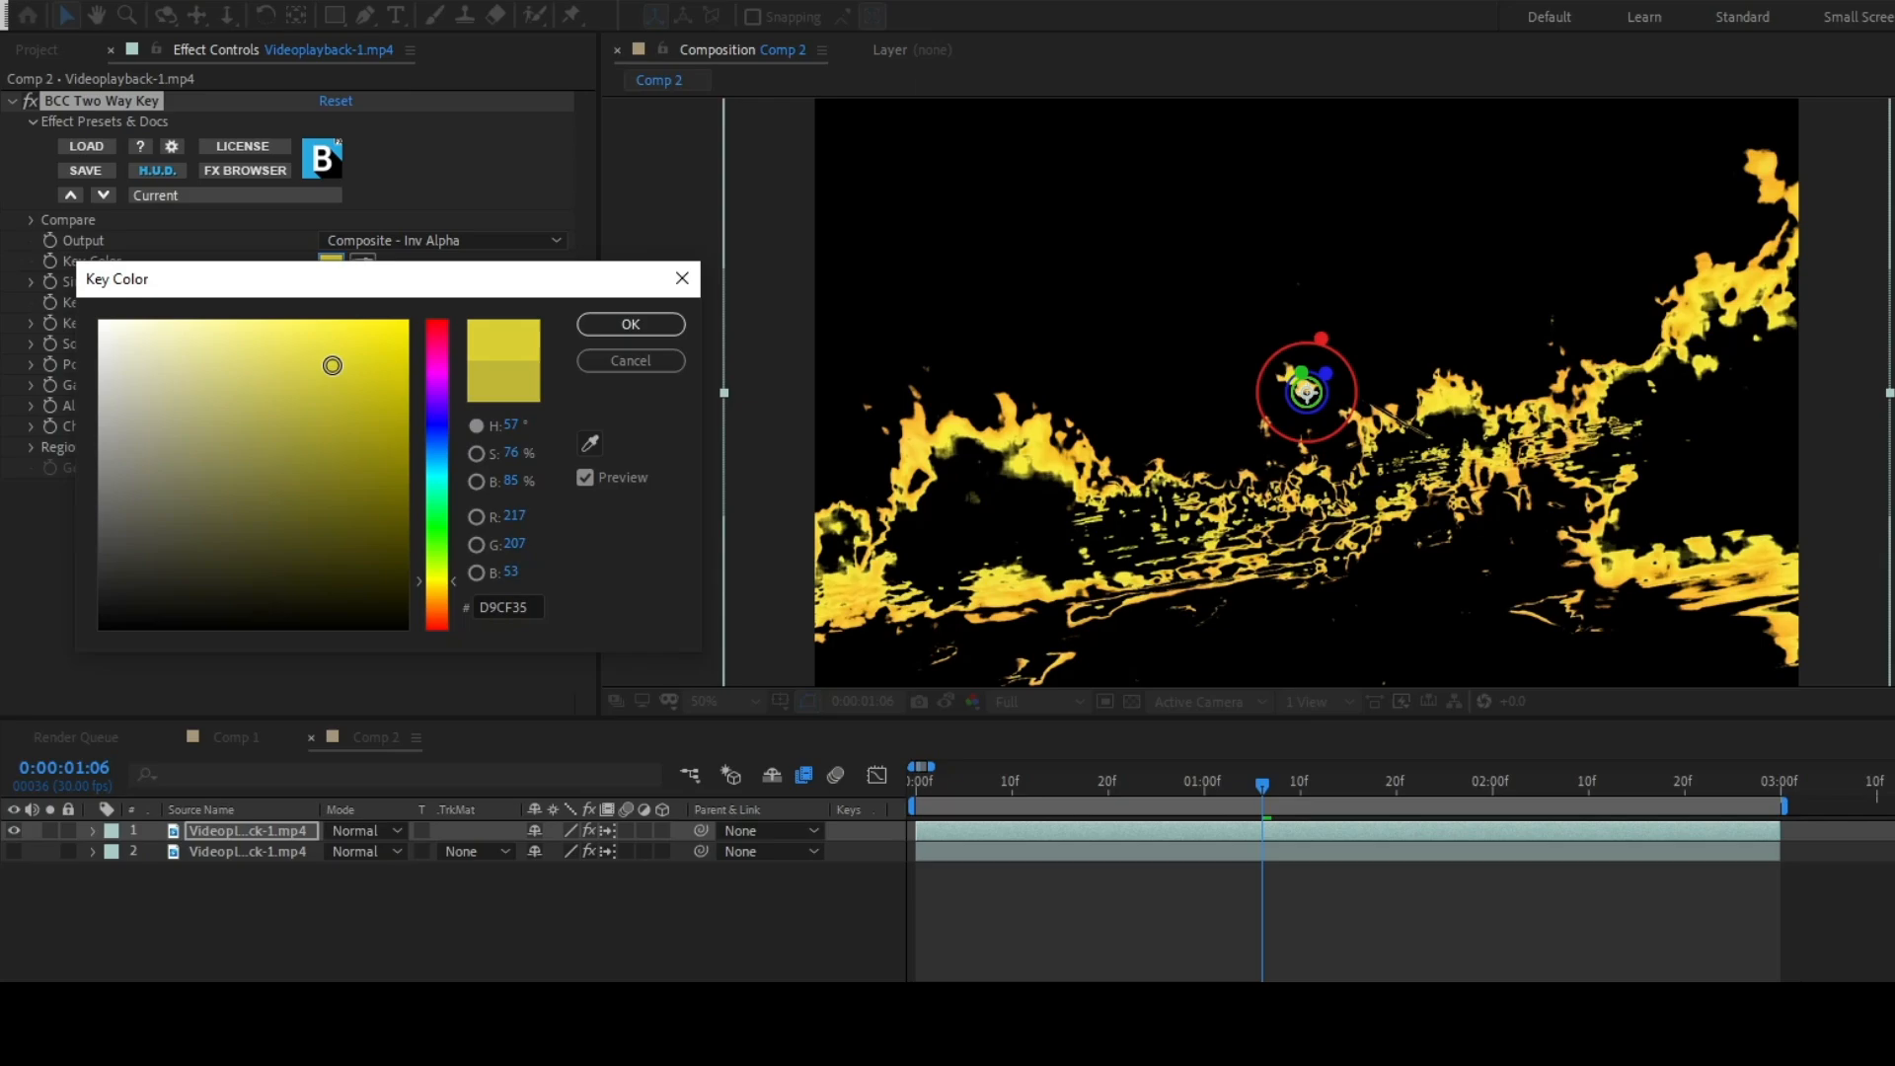
{"action": "left_click", "coordinate": [630, 324]}
{"action": "type", "text": "colora"}
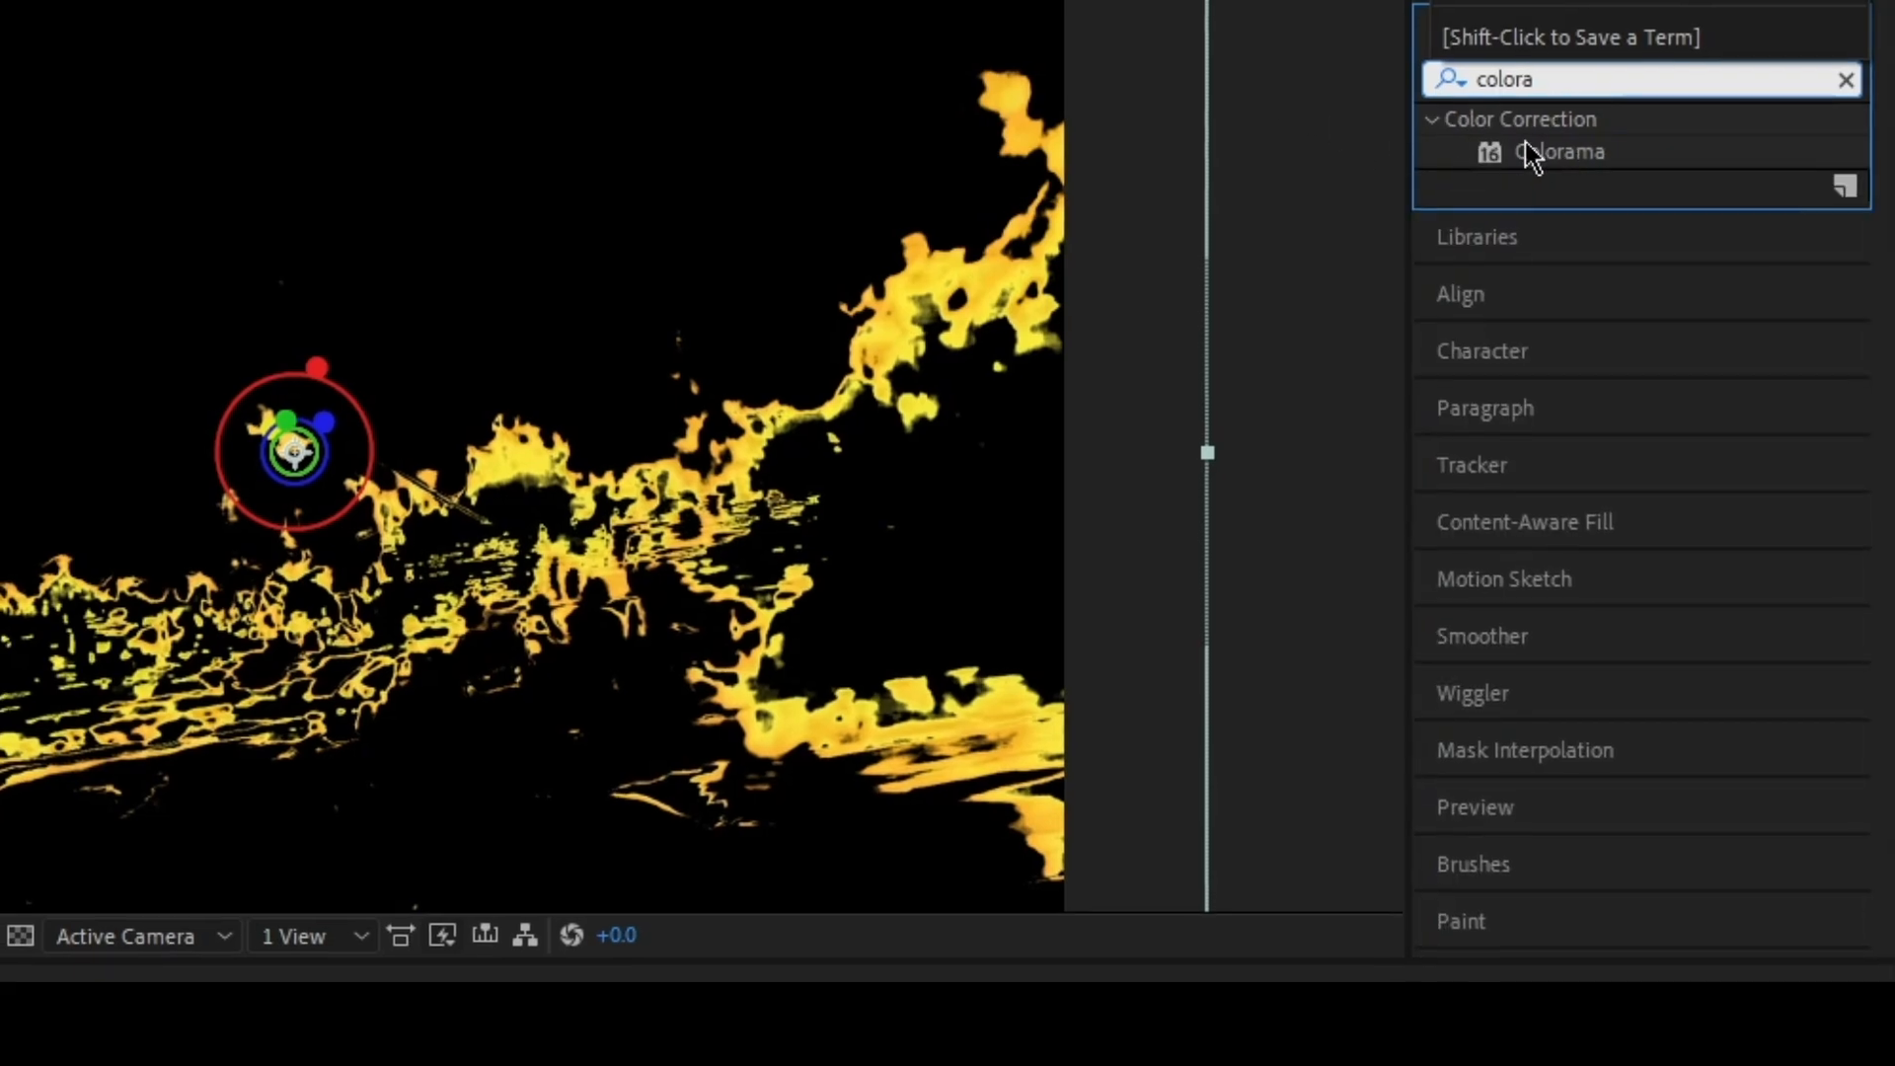
Apply Colorama to the keyed top layer and expand its settings
{"action": "double_click", "coordinate": [1559, 151]}
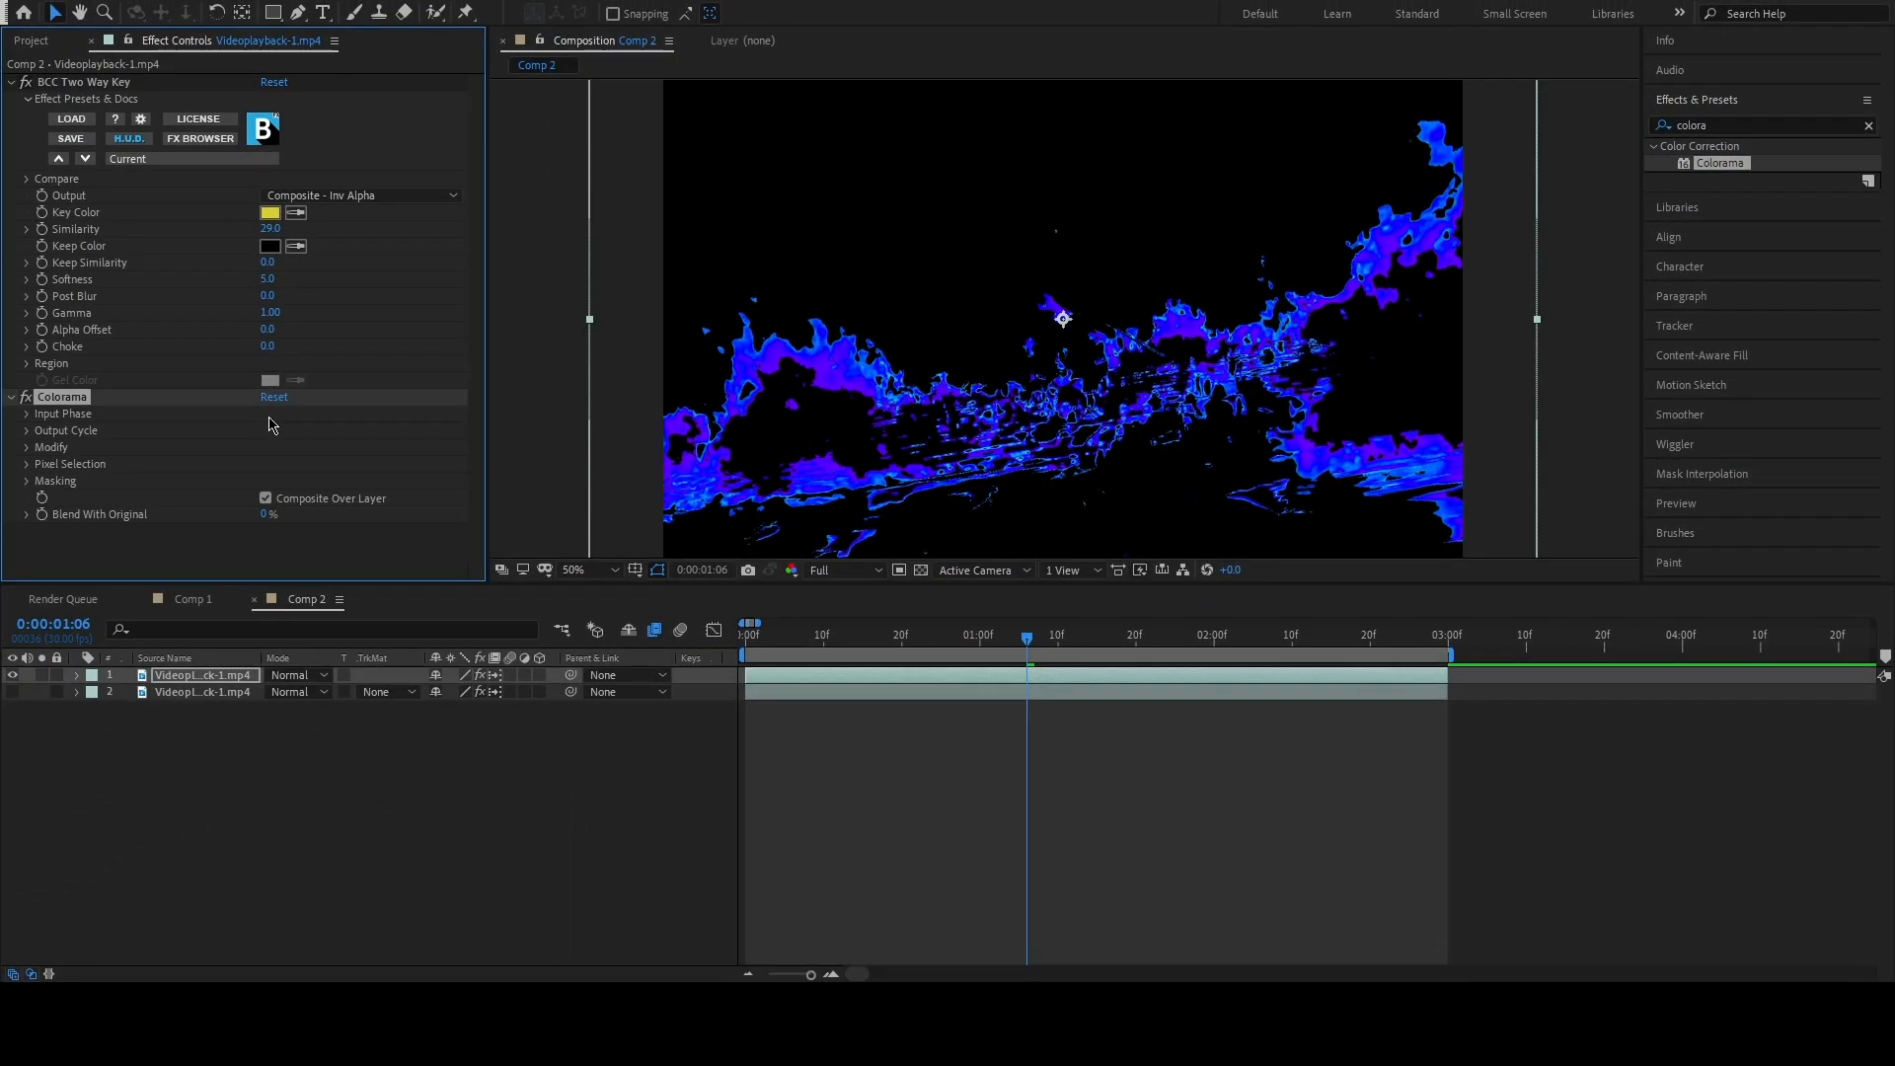
{"action": "left_click", "coordinate": [25, 413]}
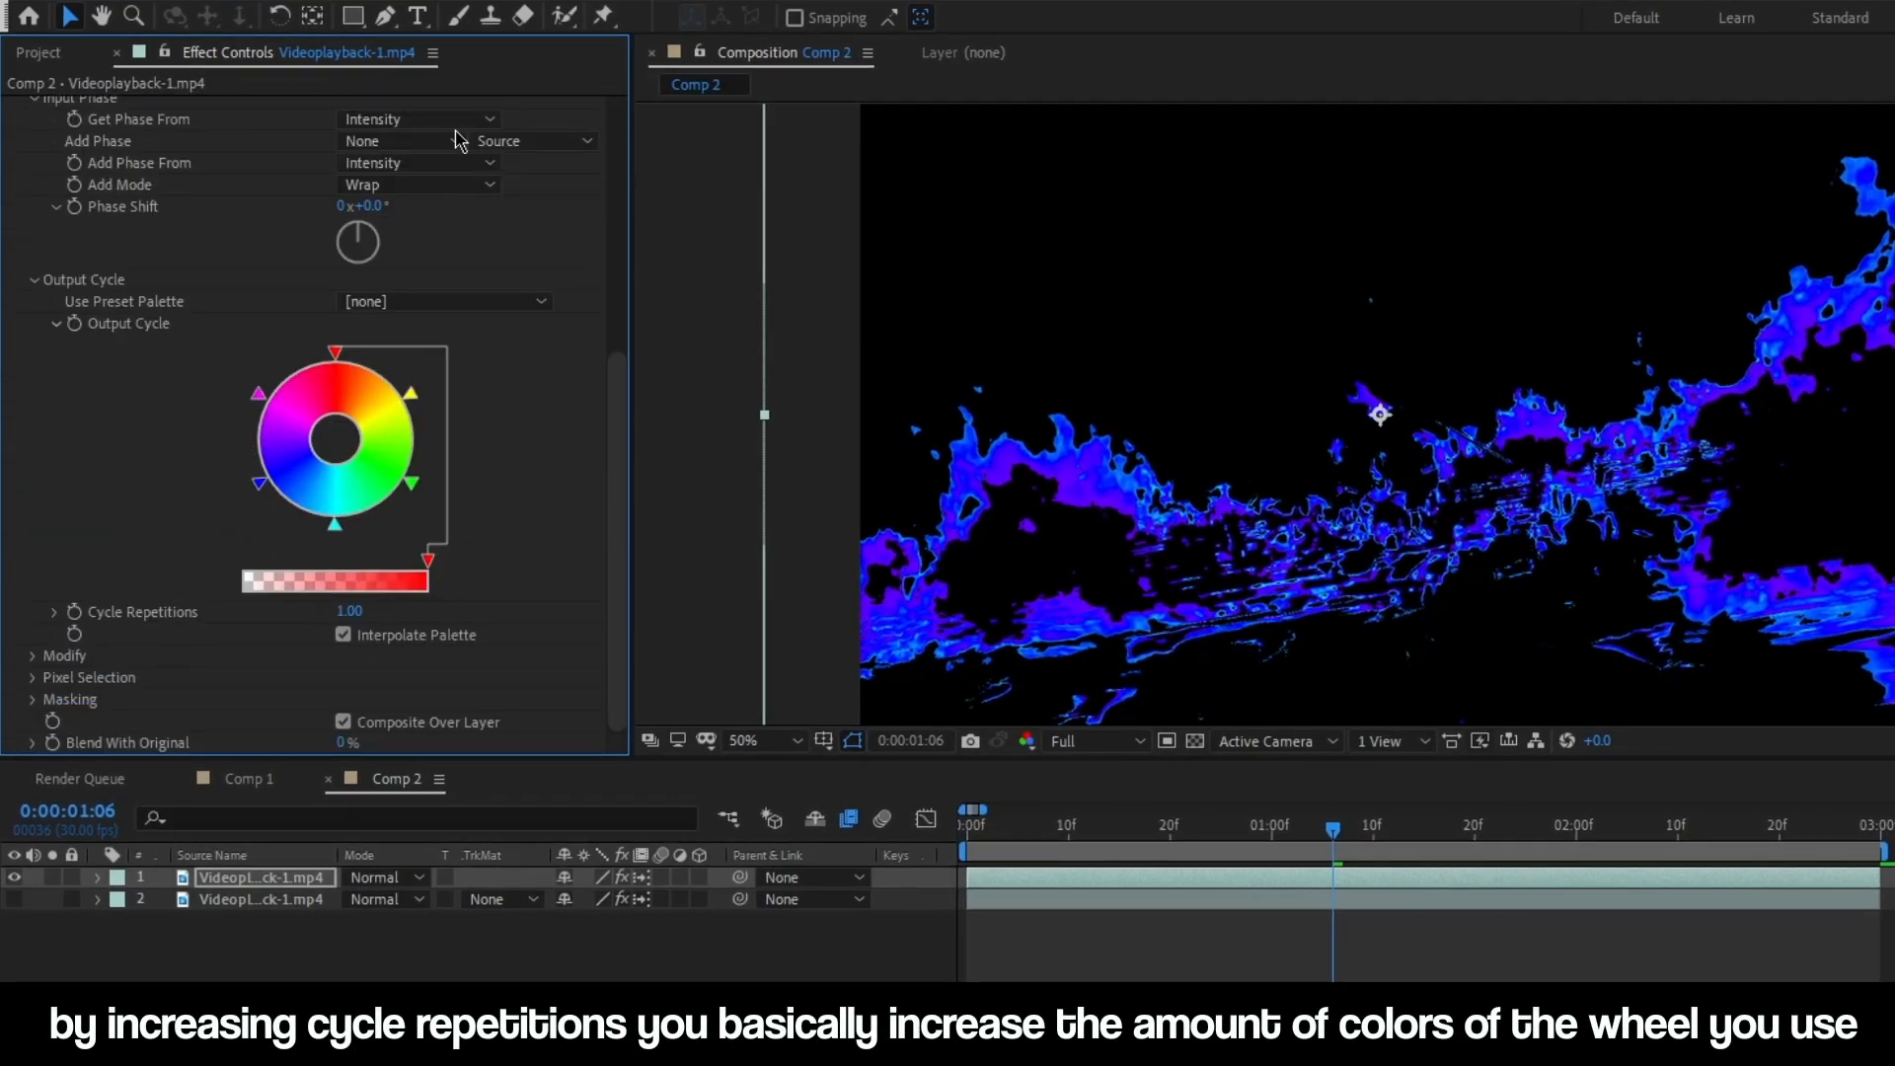
Set Colorama Cycle Repetitions to 2.00 and rotate the Phase Shift dial
{"action": "left_click_drag", "start_coordinate": [348, 610], "coordinate": [365, 610]}
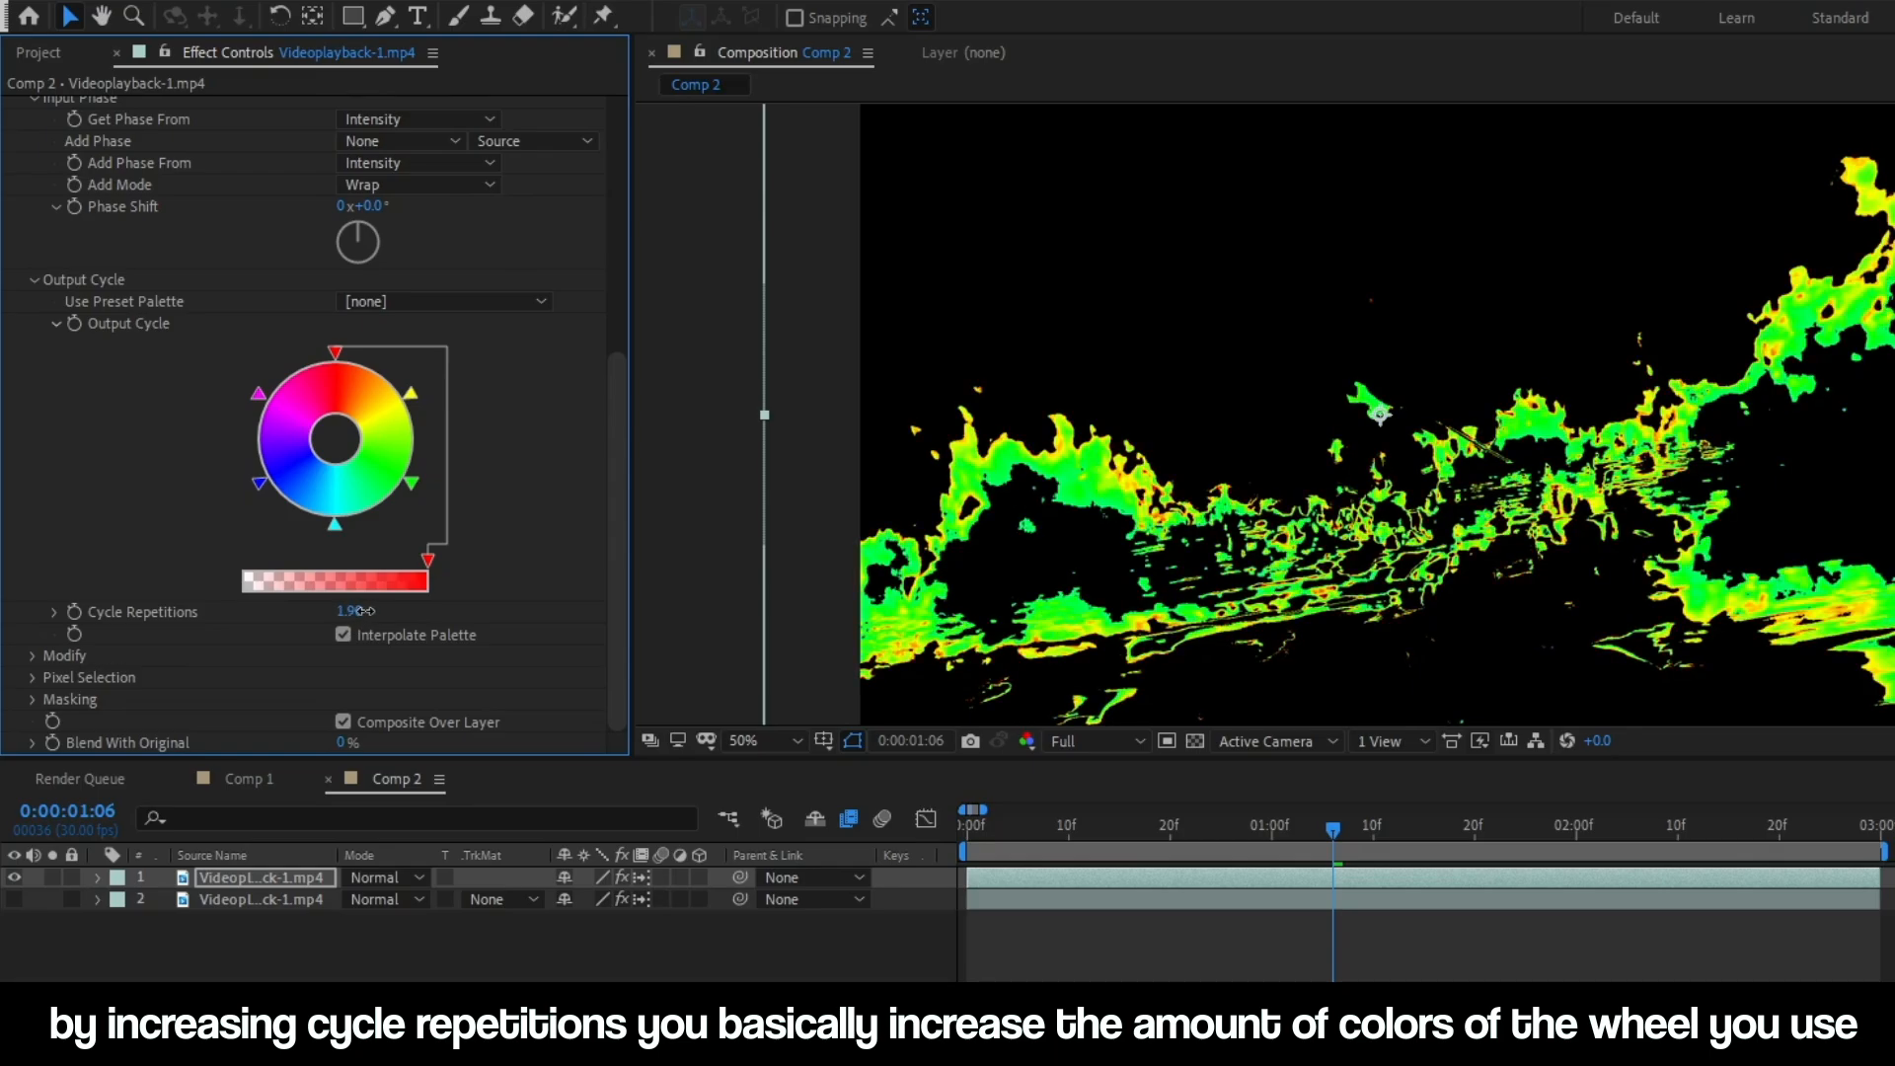
{"action": "left_click_drag", "start_coordinate": [356, 609], "coordinate": [350, 610]}
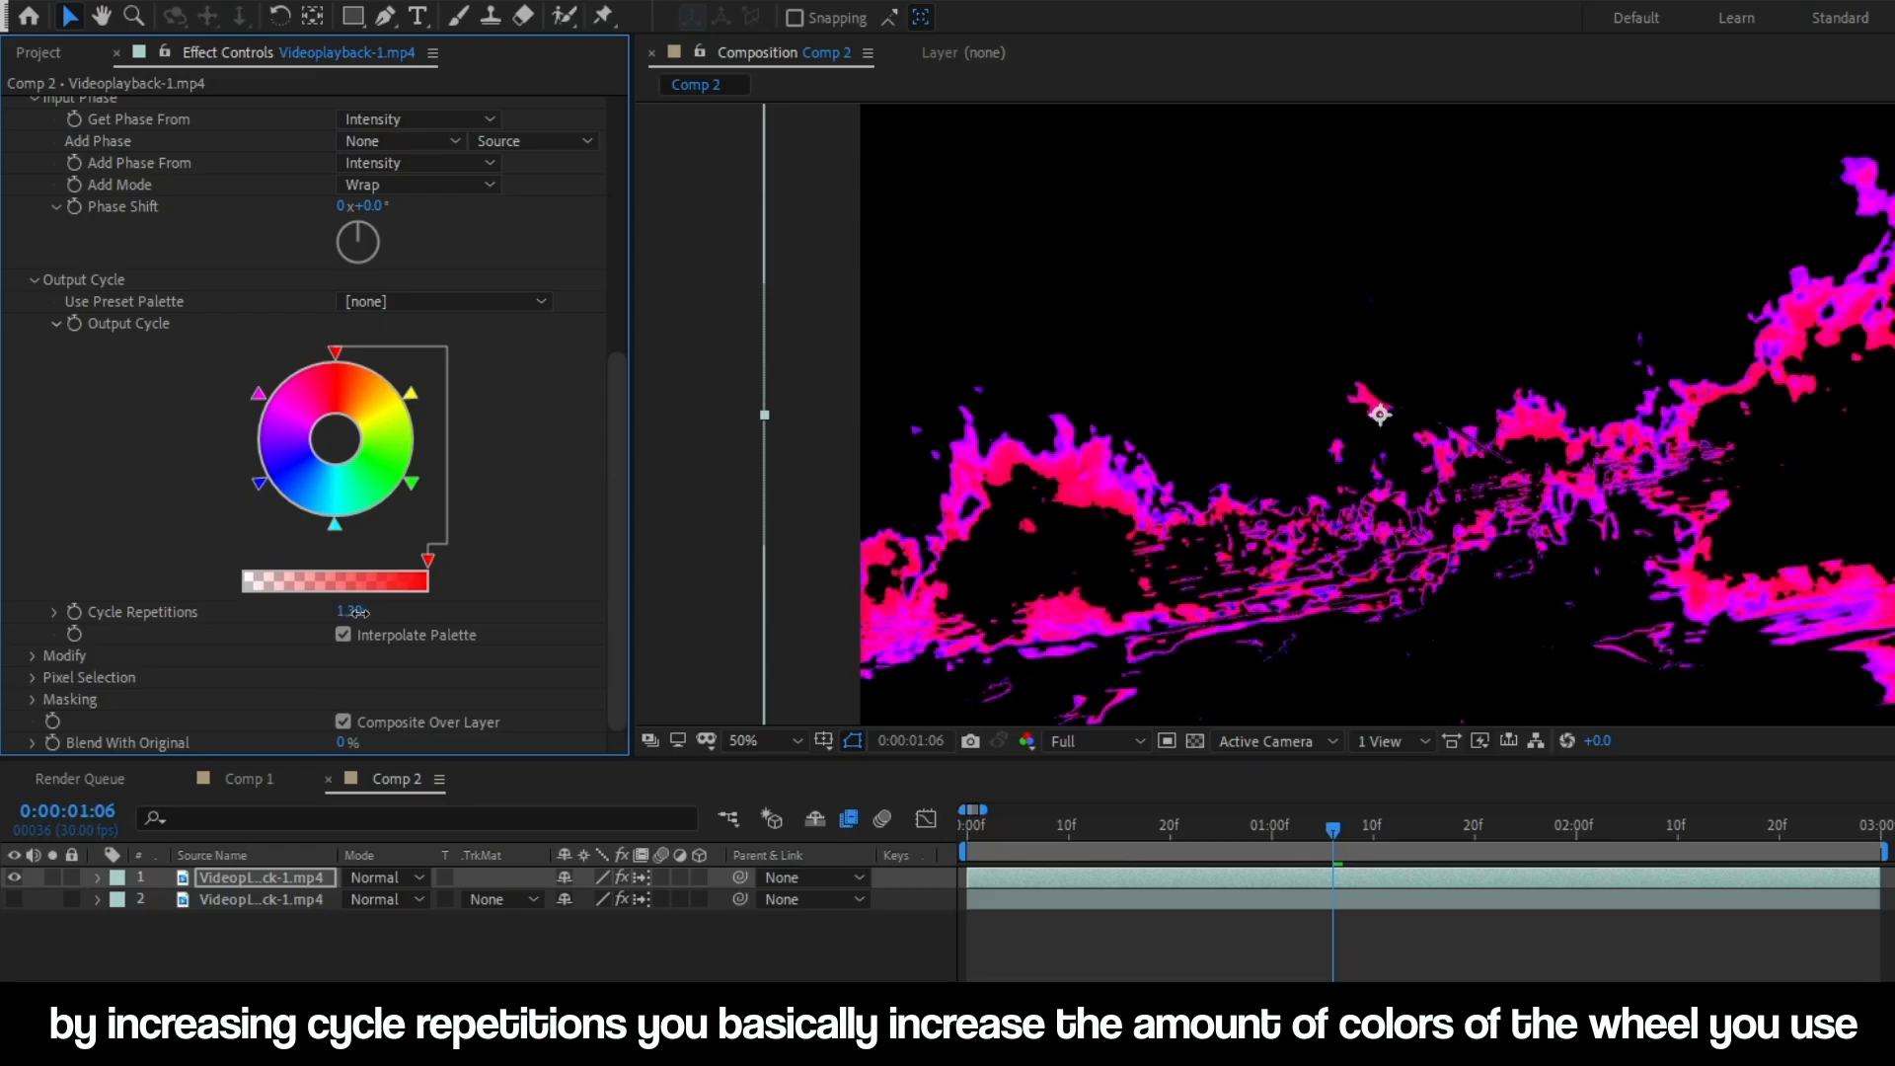
{"action": "left_click_drag", "start_coordinate": [350, 612], "coordinate": [375, 612]}
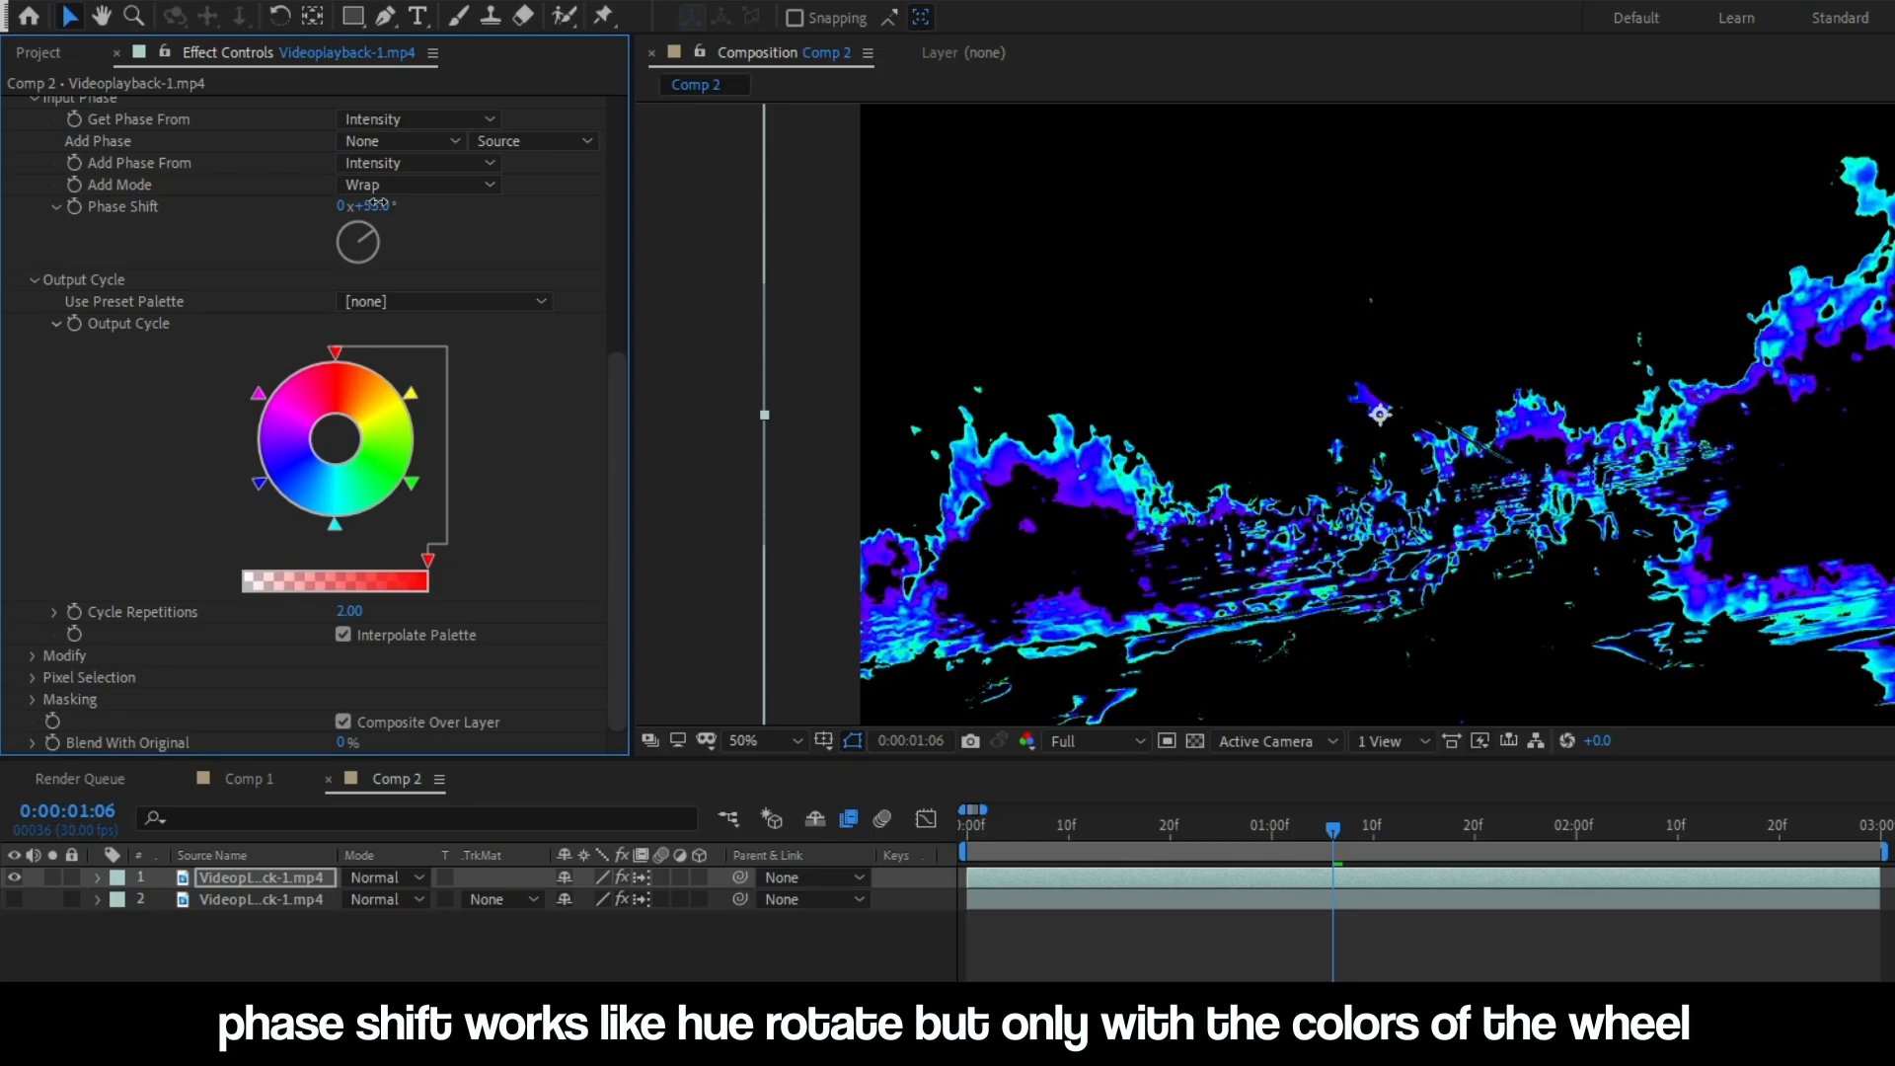
{"action": "left_click_drag", "start_coordinate": [375, 206], "coordinate": [393, 230]}
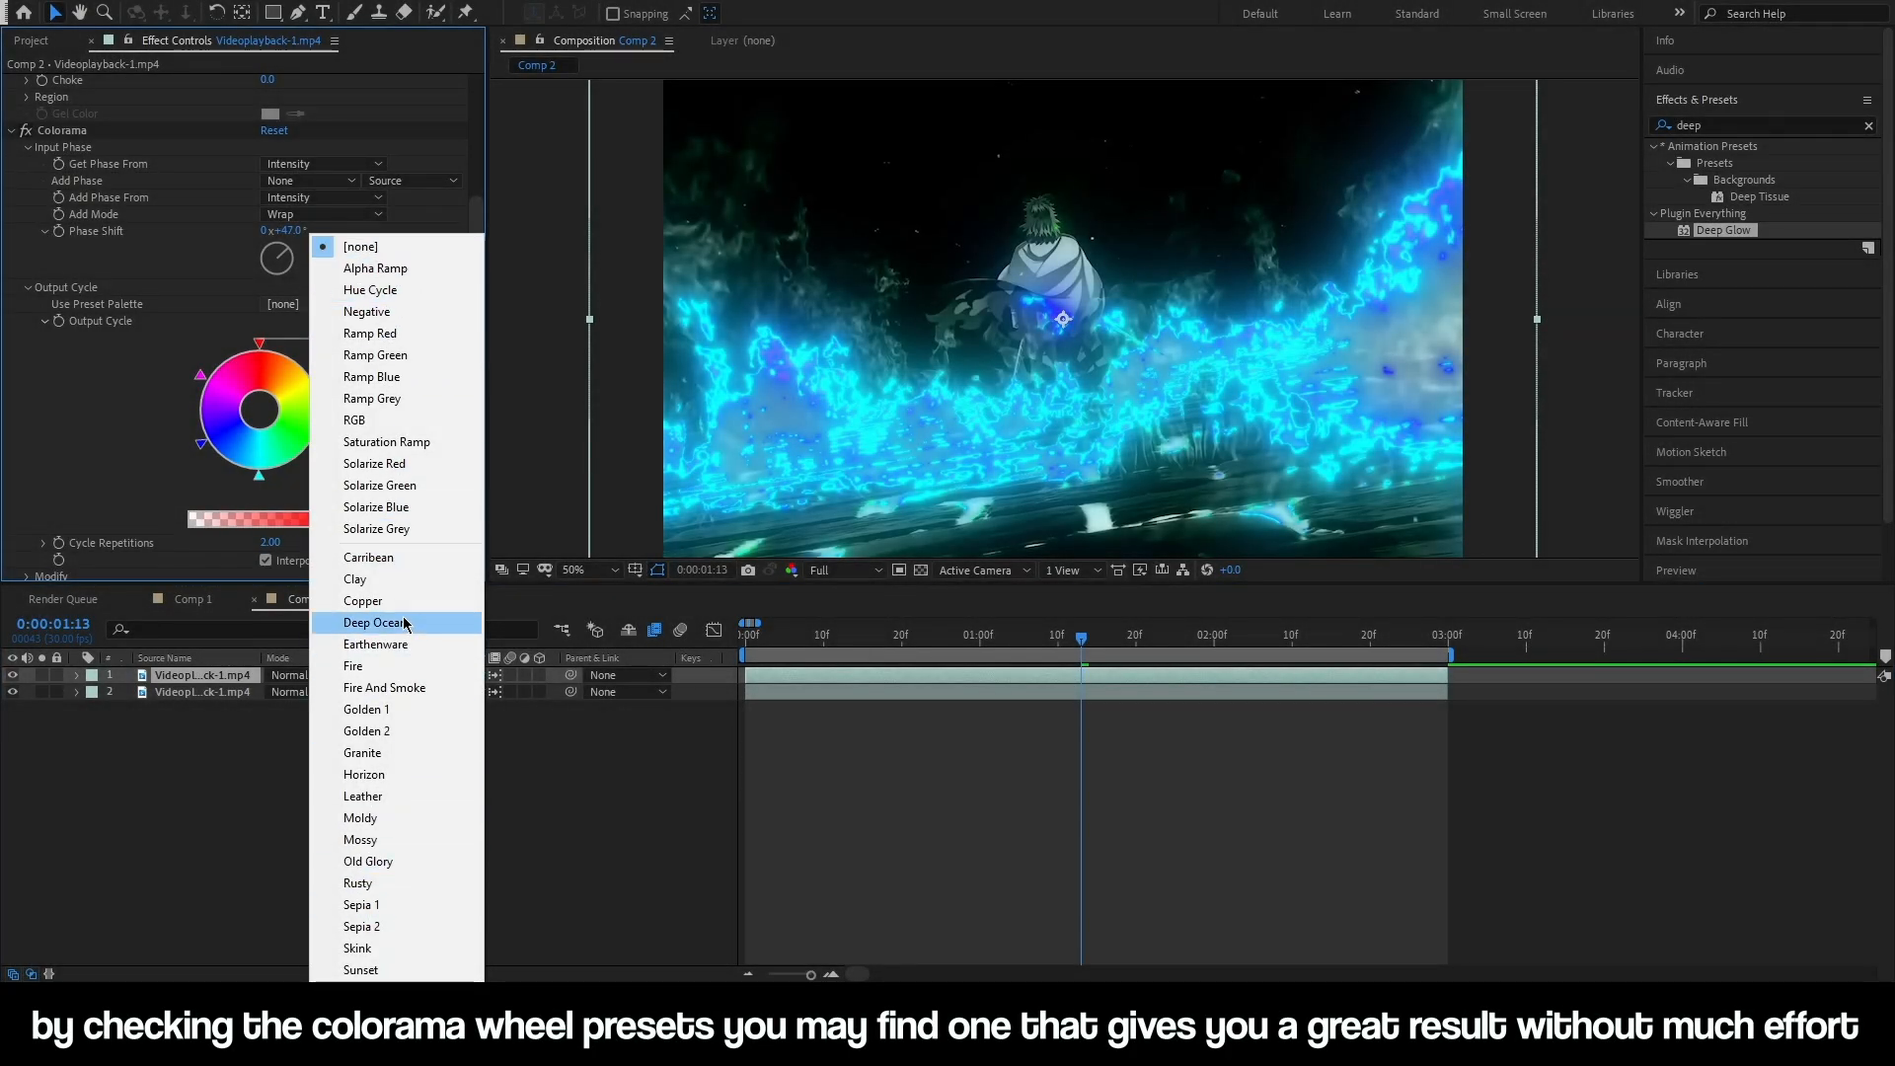
Try the Ramp Red, Ramp Blue and Solarize Green palettes, then choose Ramp Green
{"action": "left_click", "coordinate": [374, 354]}
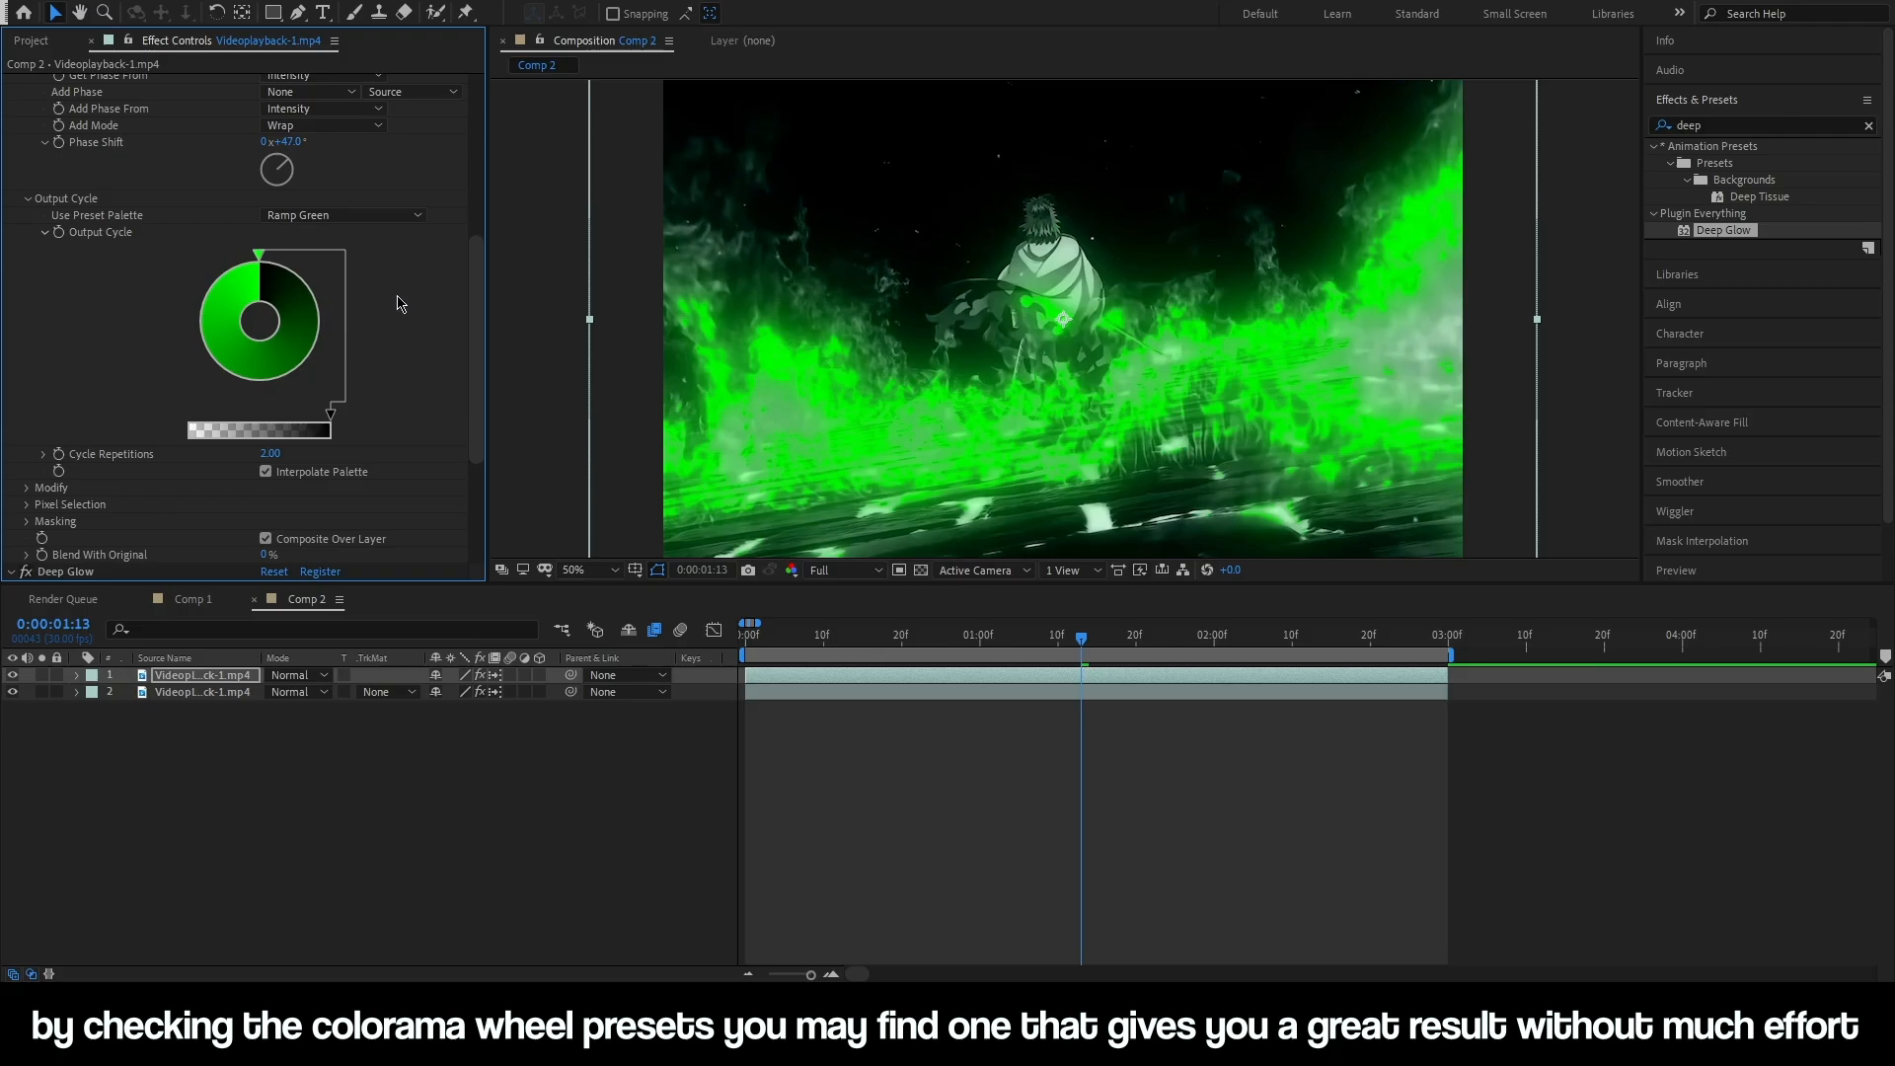
{"action": "left_click", "coordinate": [342, 215]}
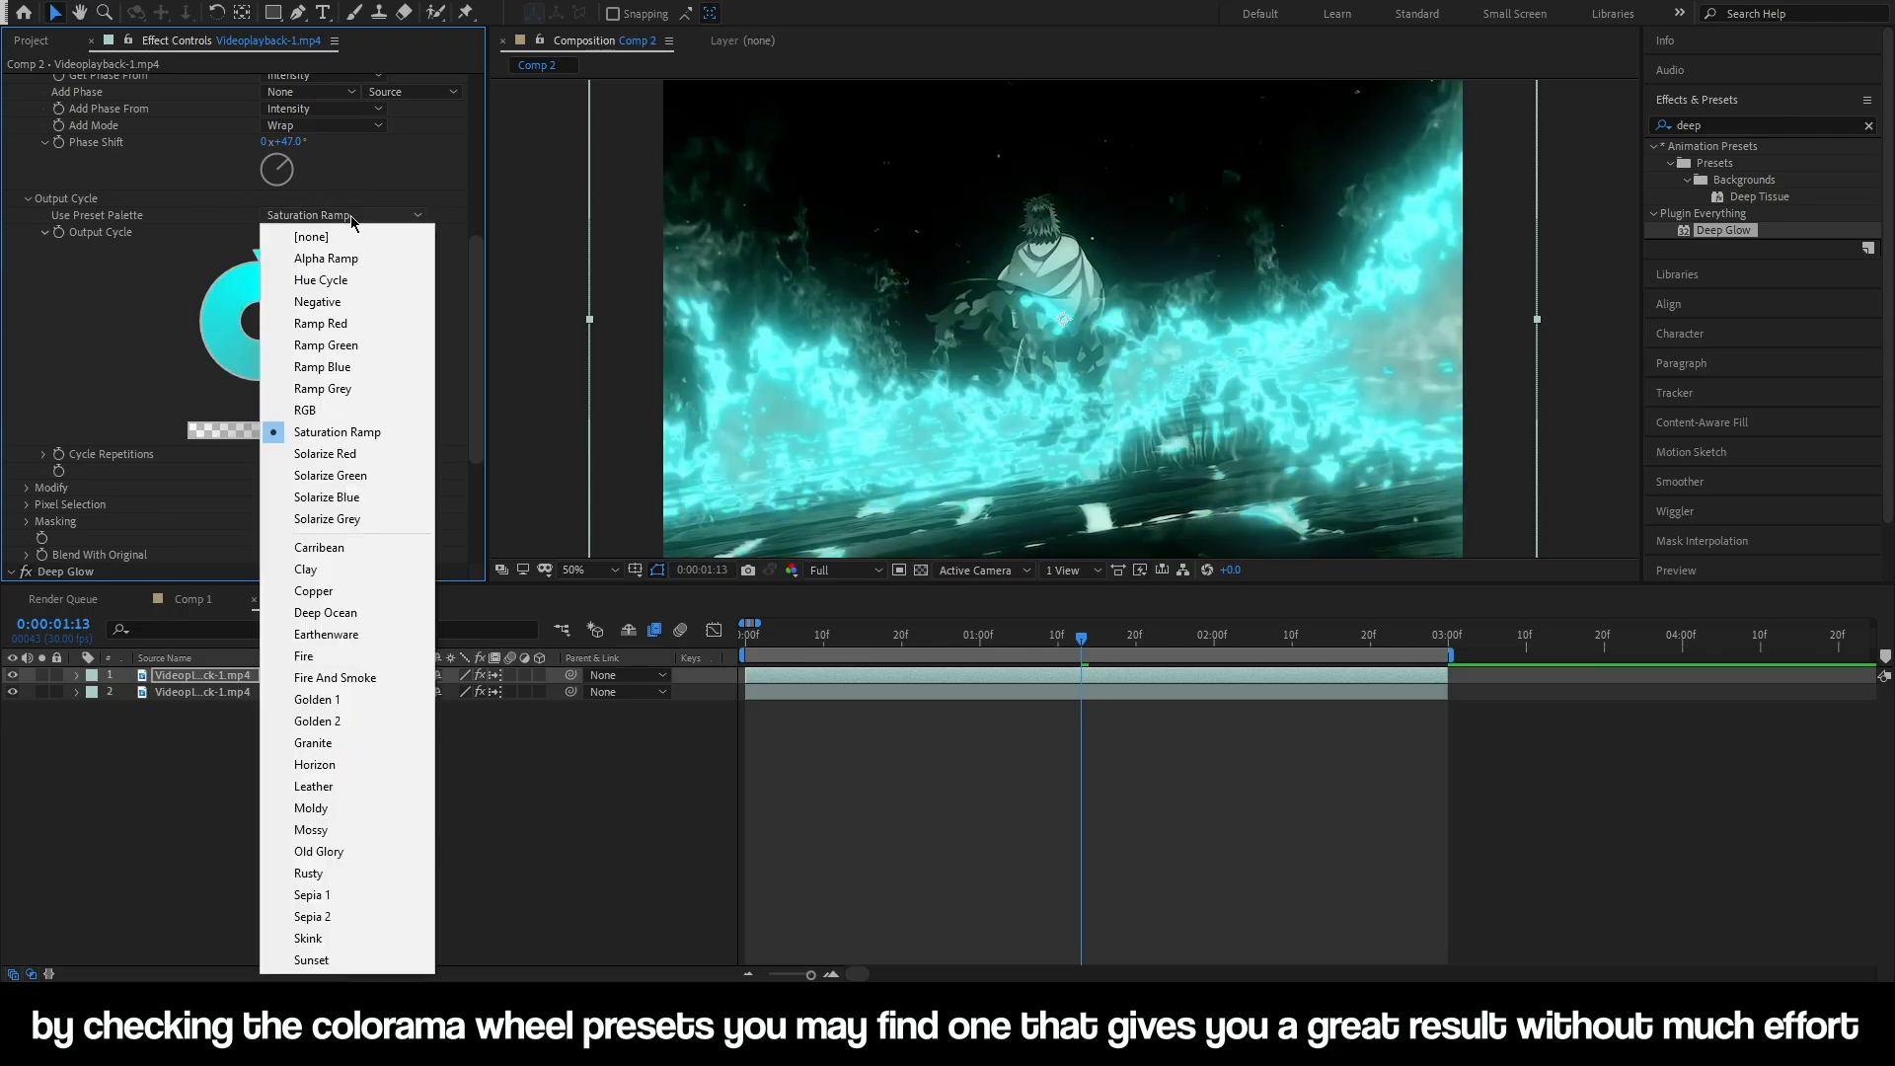
{"action": "left_click", "coordinate": [319, 323]}
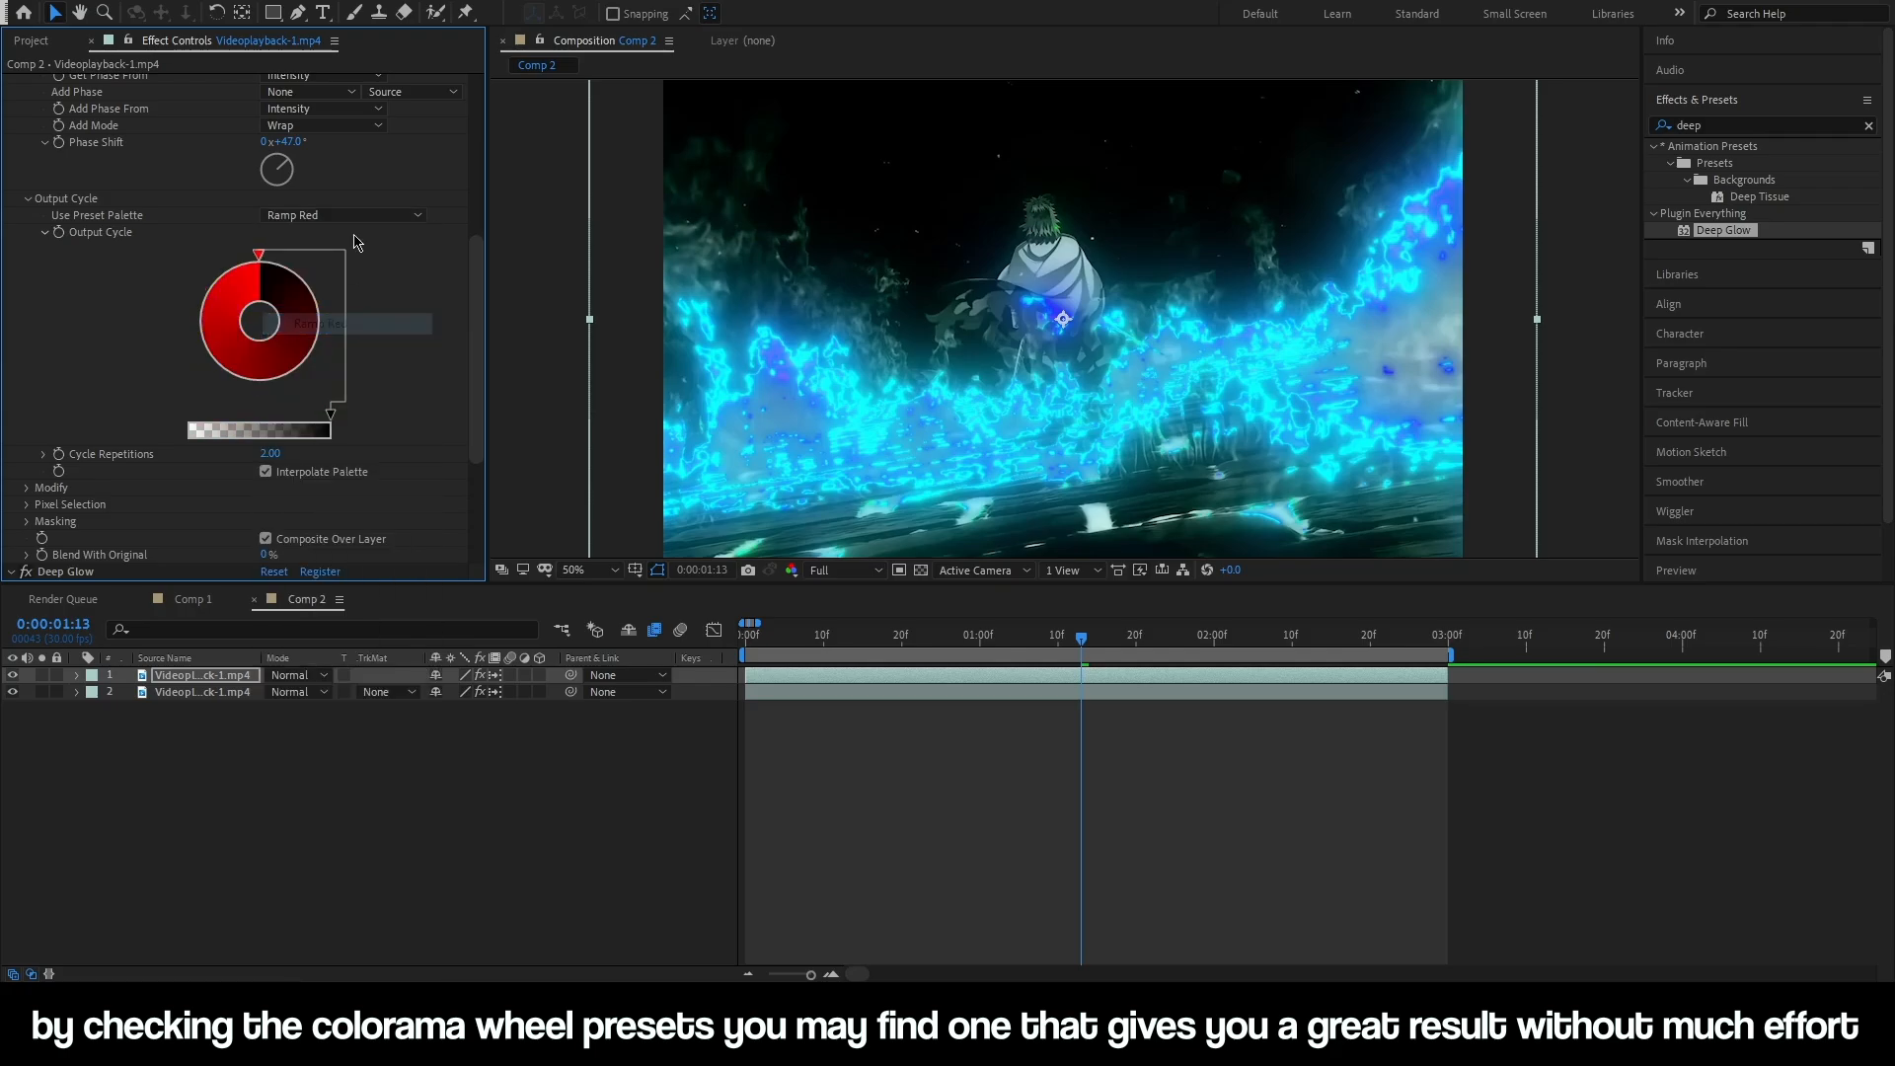
{"action": "left_click", "coordinate": [341, 215]}
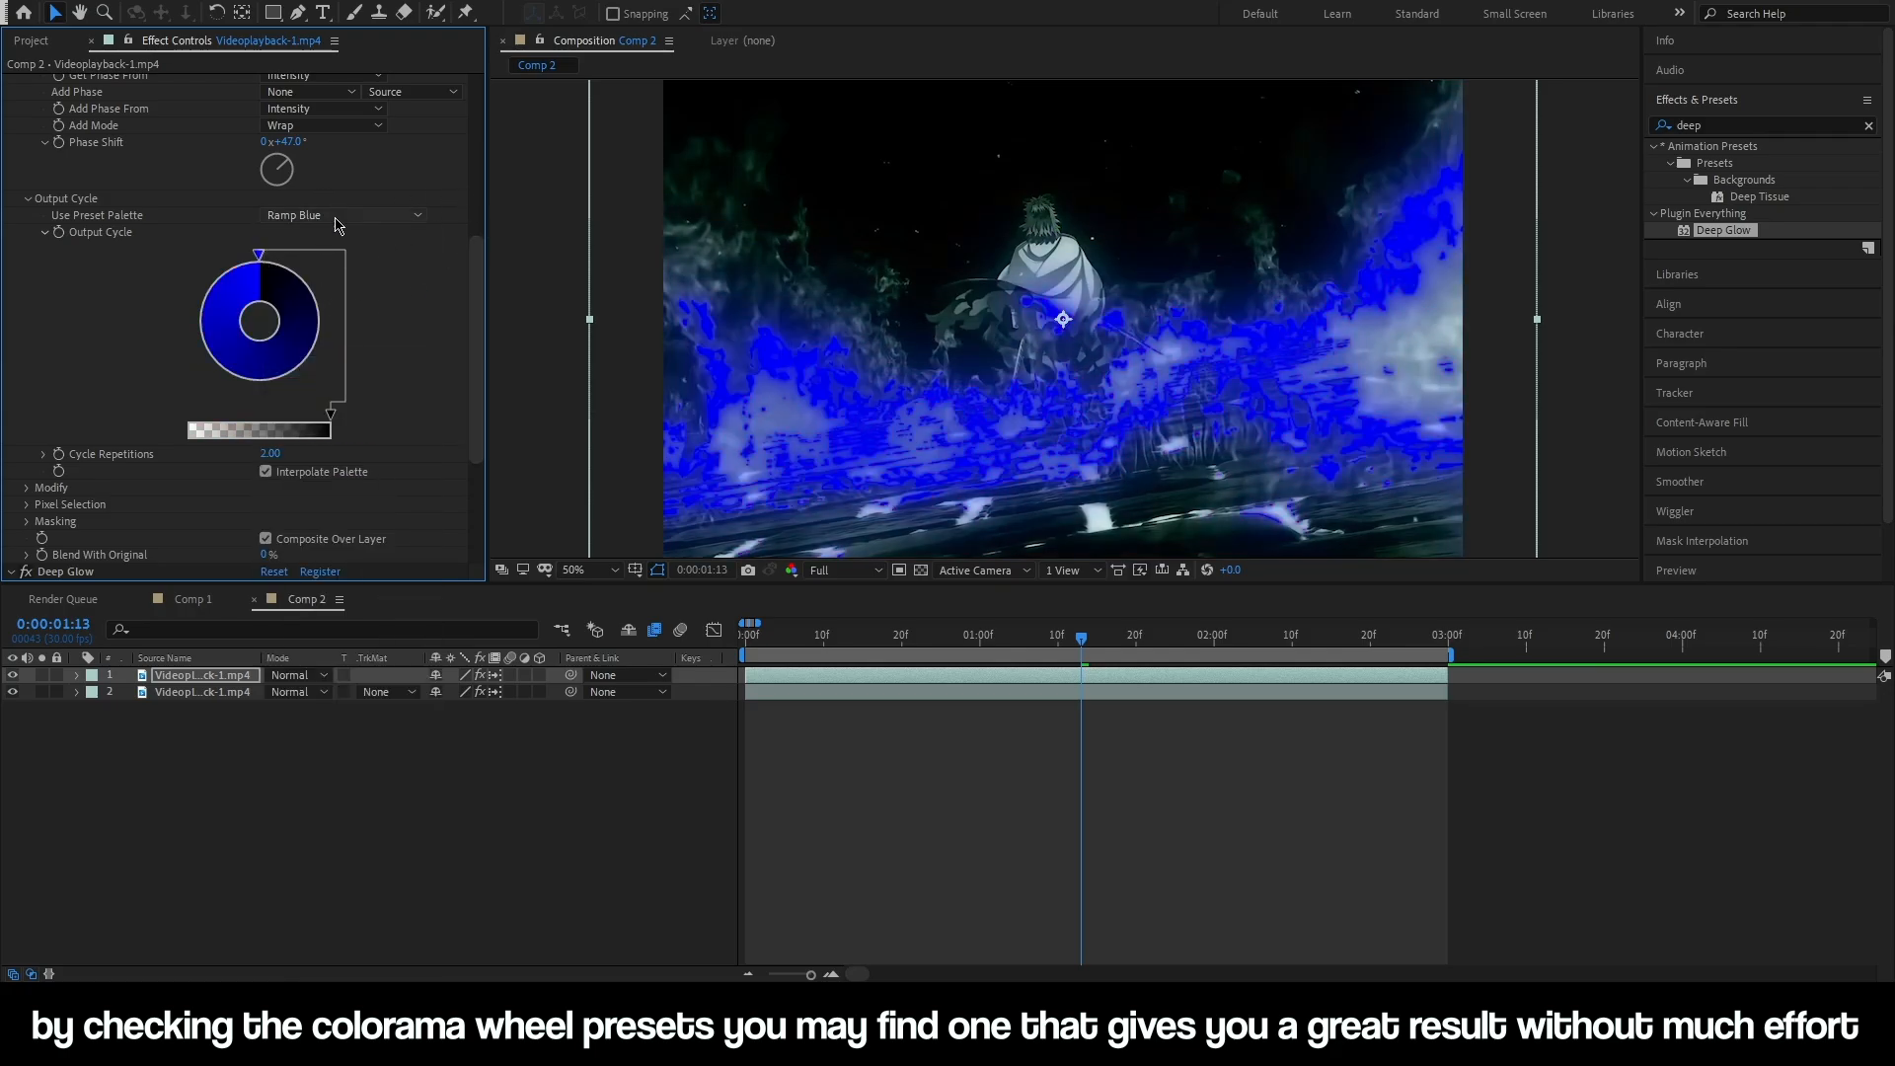
{"action": "left_click", "coordinate": [343, 214]}
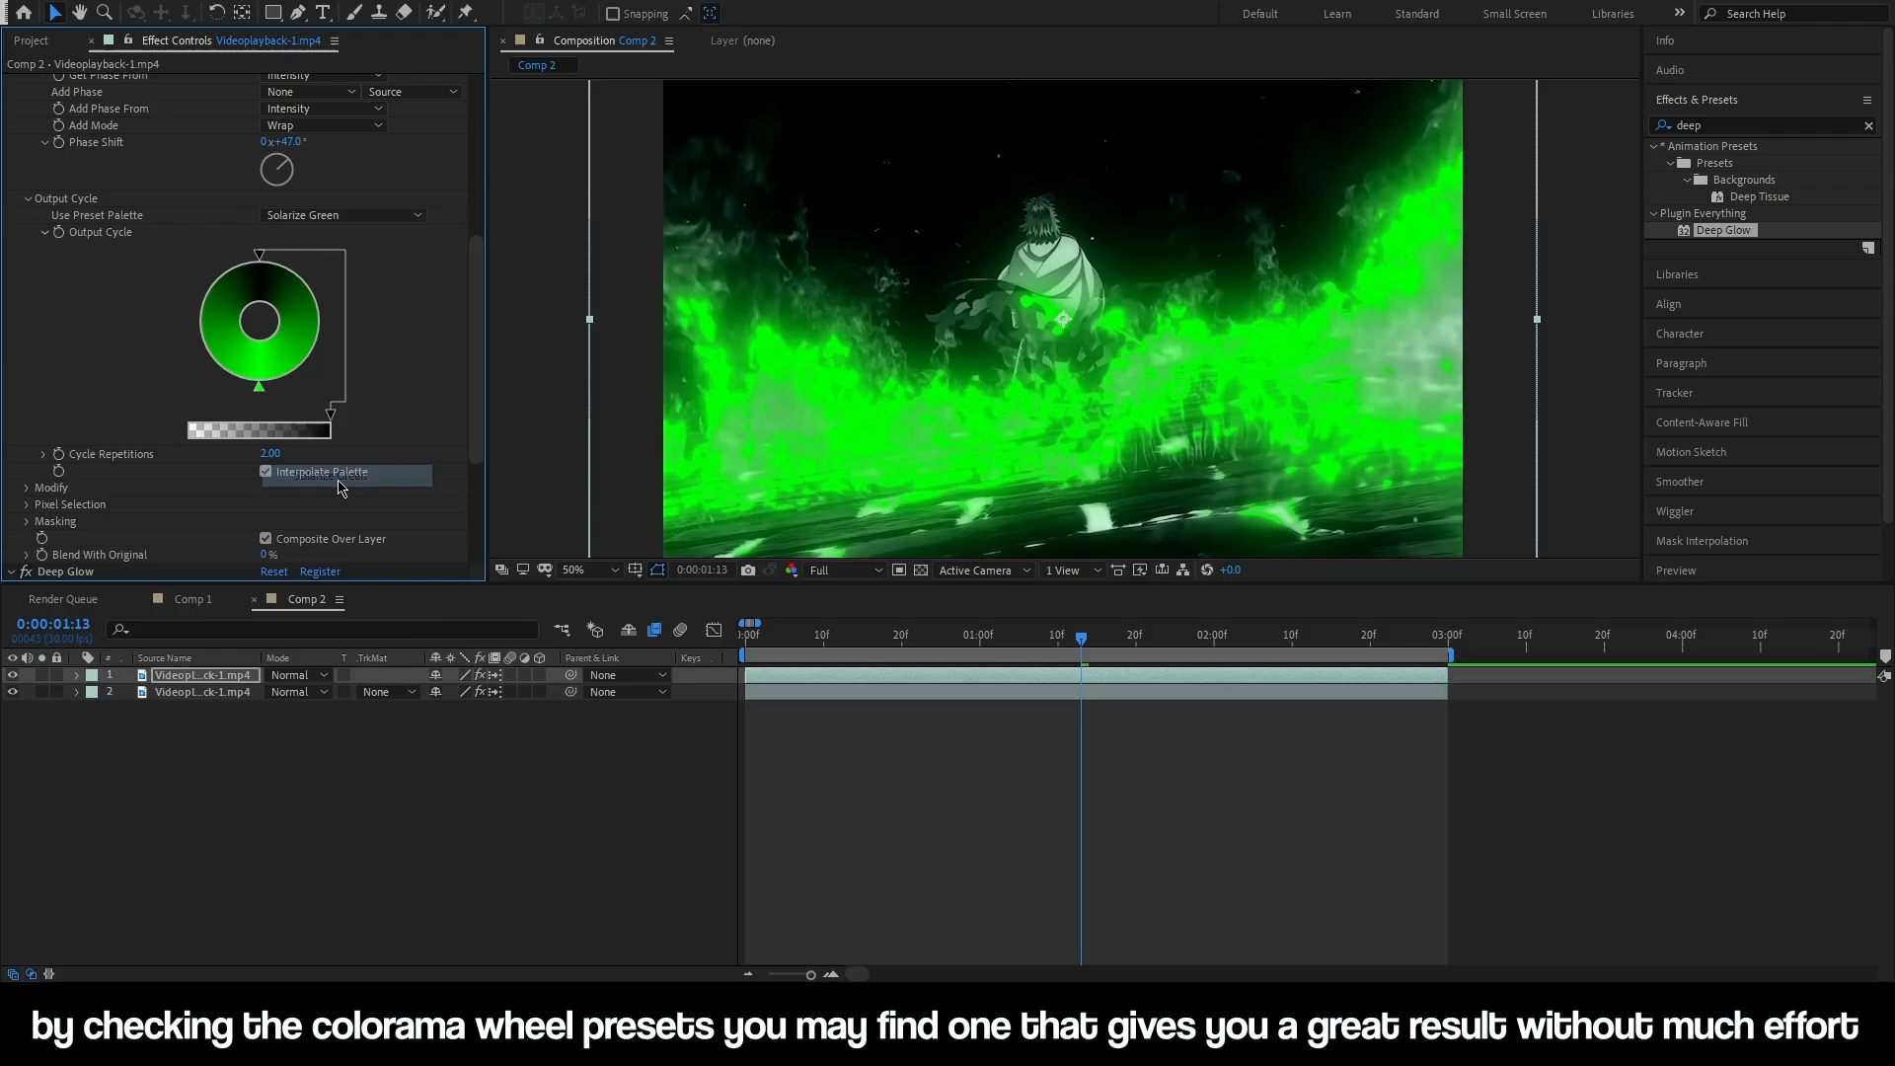
{"action": "left_click", "coordinate": [342, 215]}
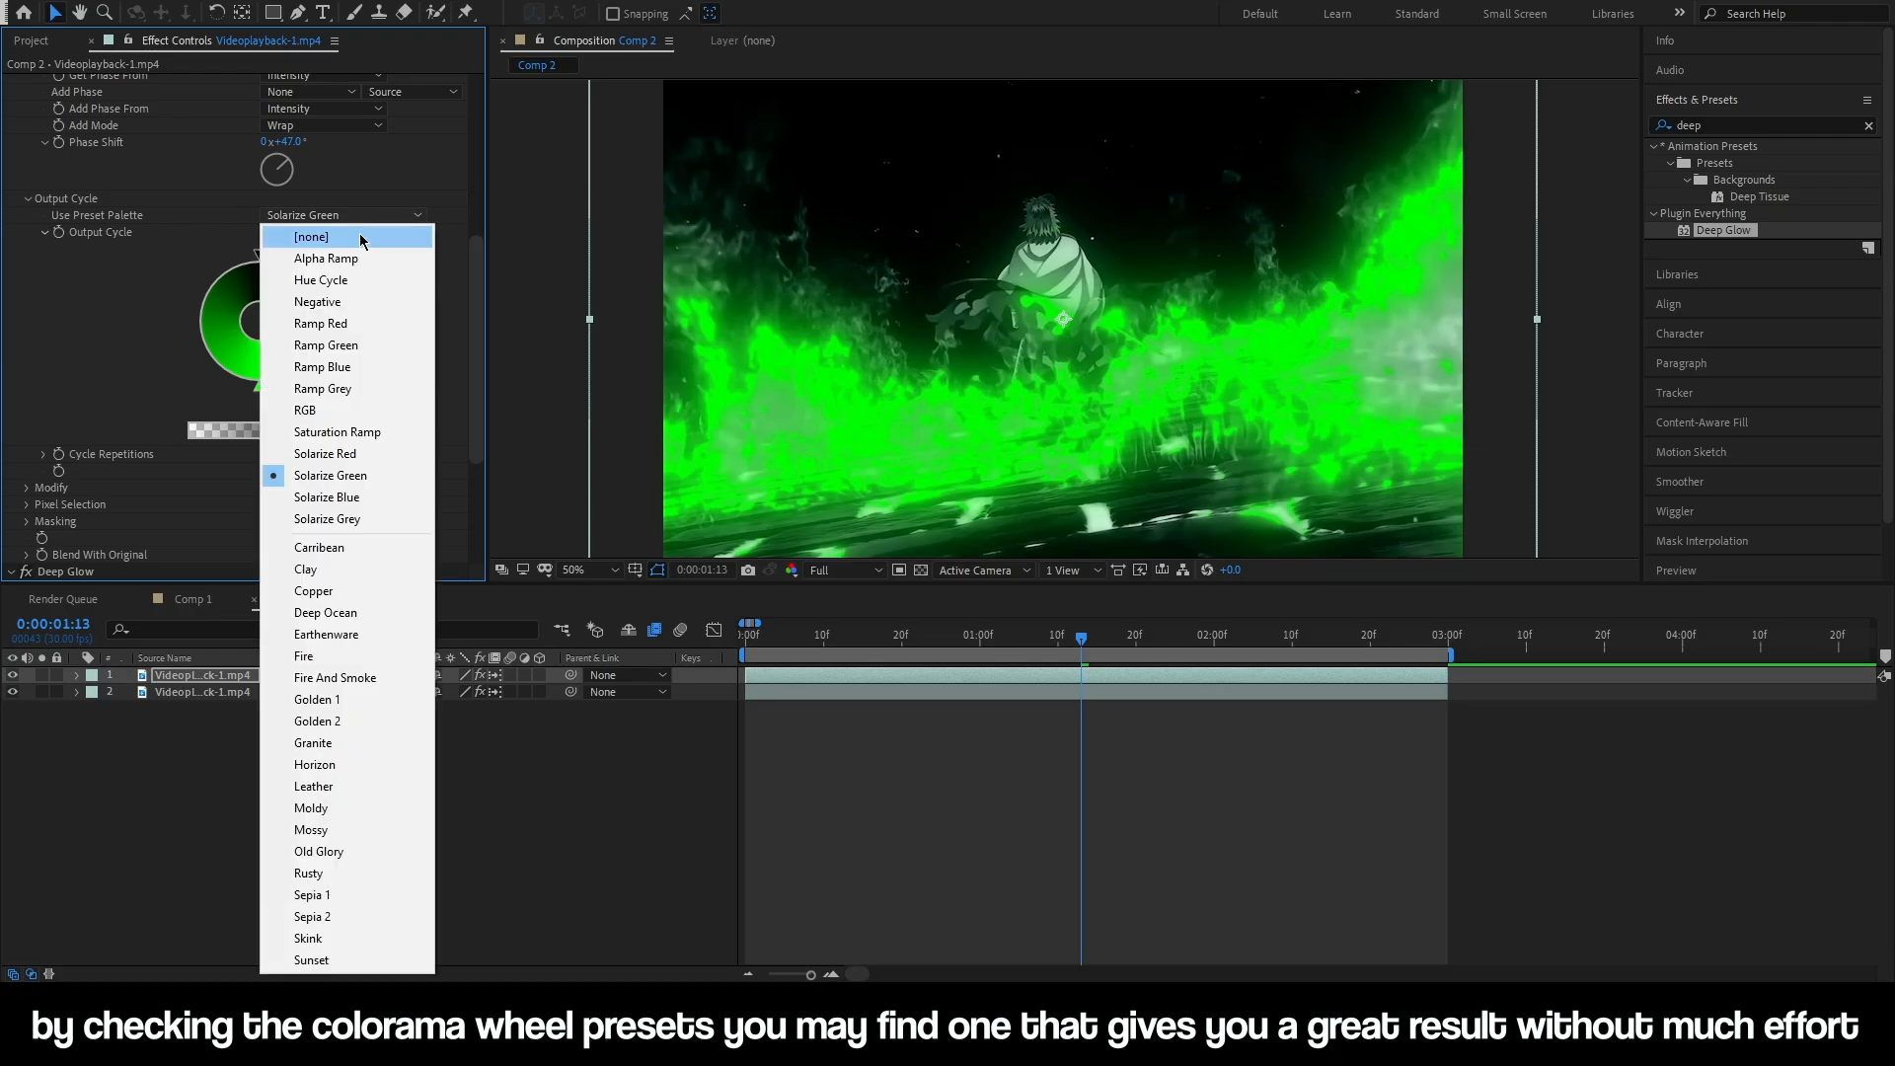
{"action": "left_click", "coordinate": [326, 345]}
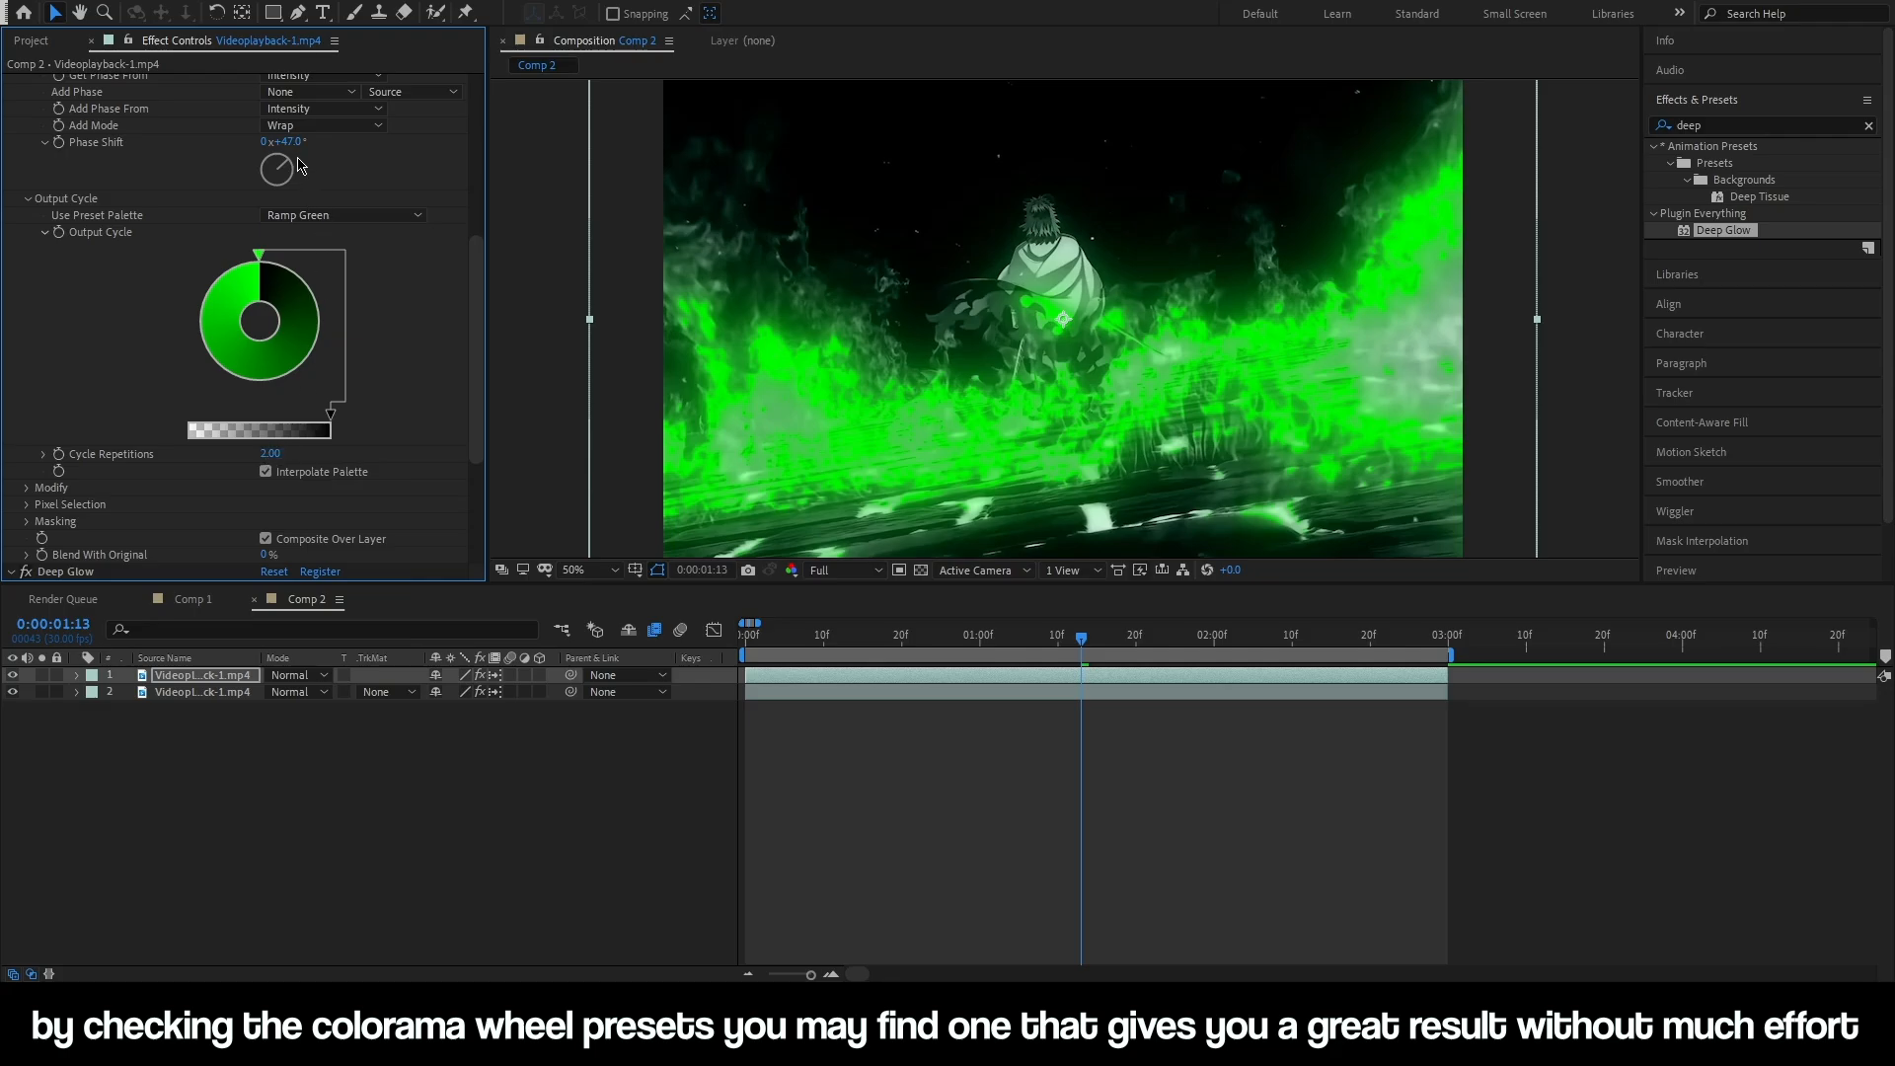
Rotate Colorama's Phase Shift from about 10° to 0x+22.0°
{"action": "left_click_drag", "start_coordinate": [276, 168], "coordinate": [278, 163]}
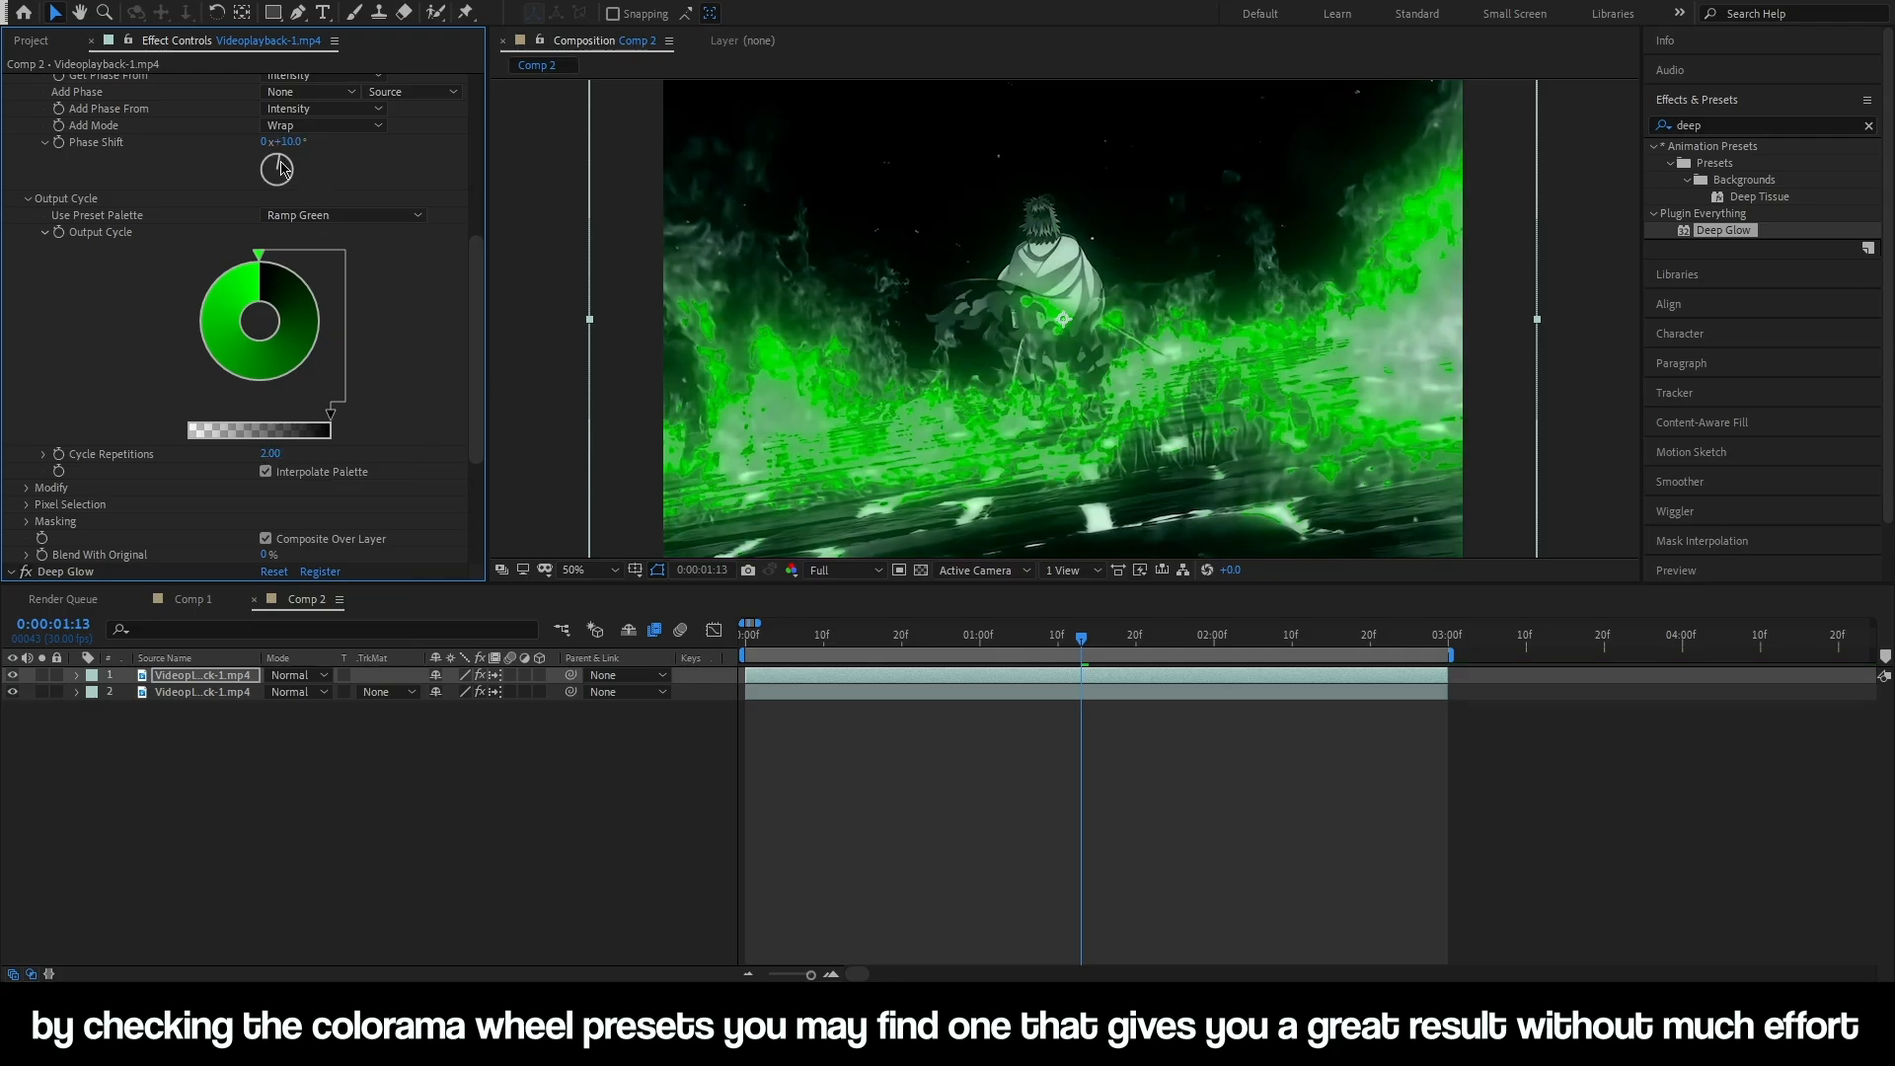
{"action": "left_click_drag", "start_coordinate": [276, 169], "coordinate": [320, 350]}
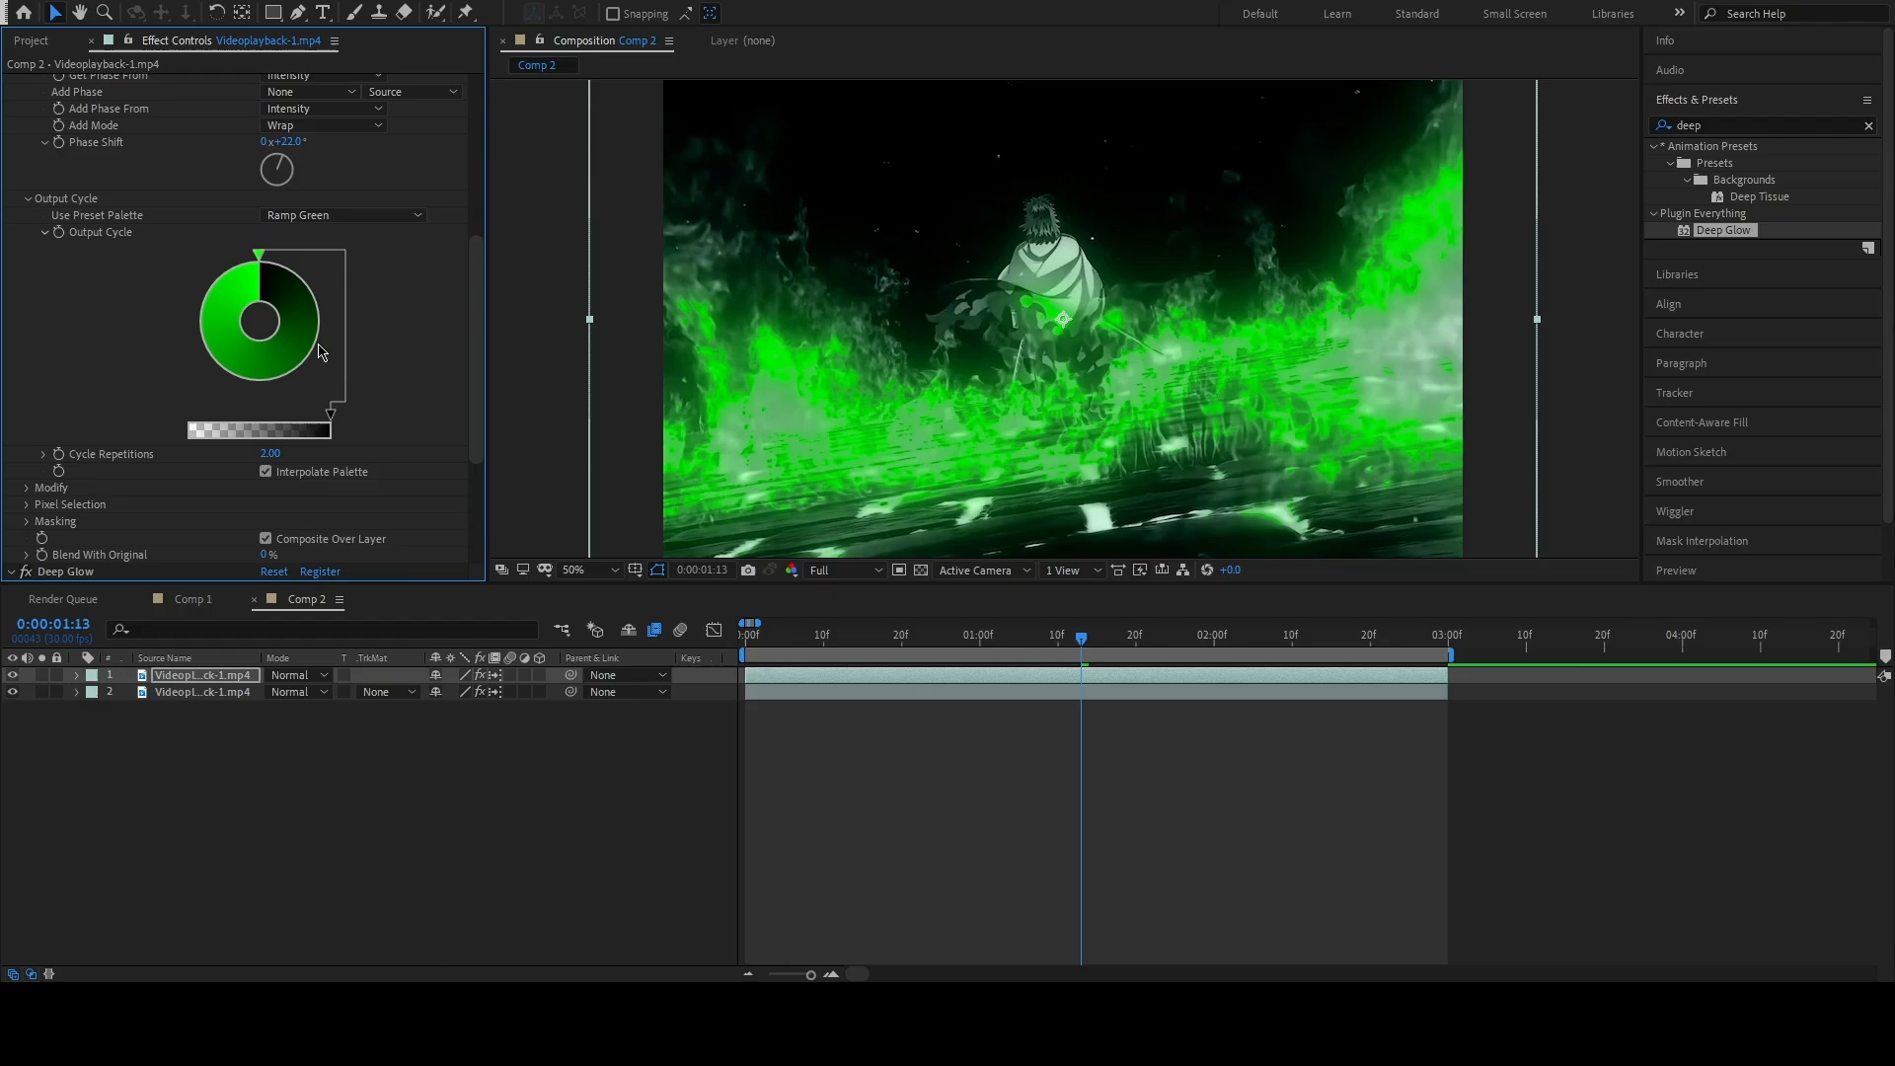